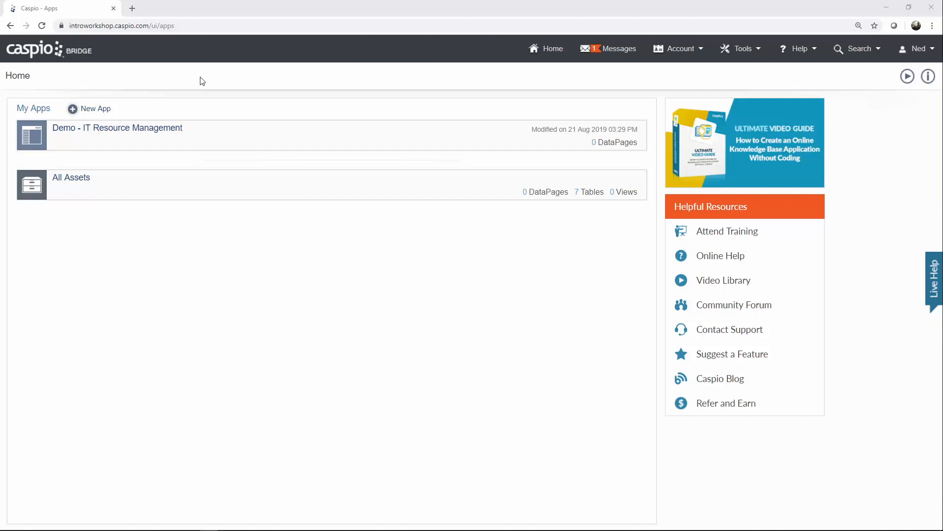
mouse_move(138, 110)
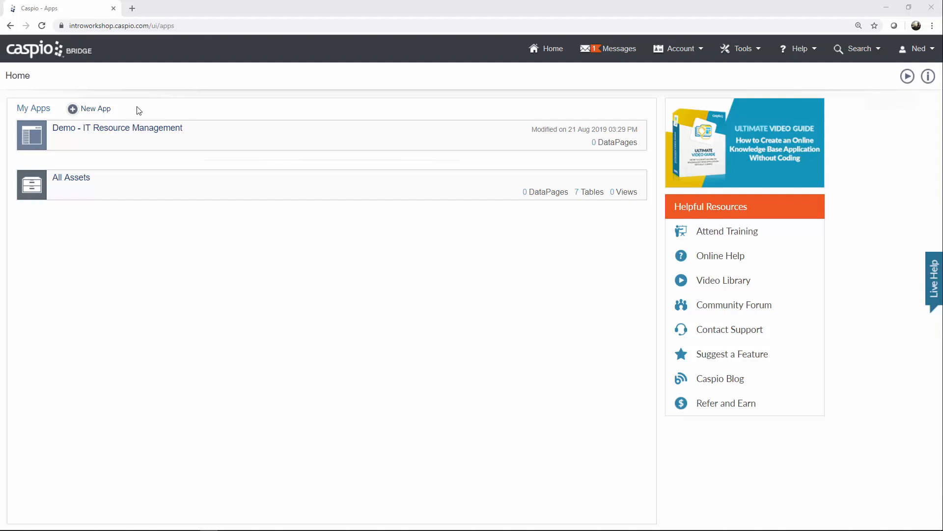
- Start creating a new app from scratch, then abandon it
left_click(97, 109)
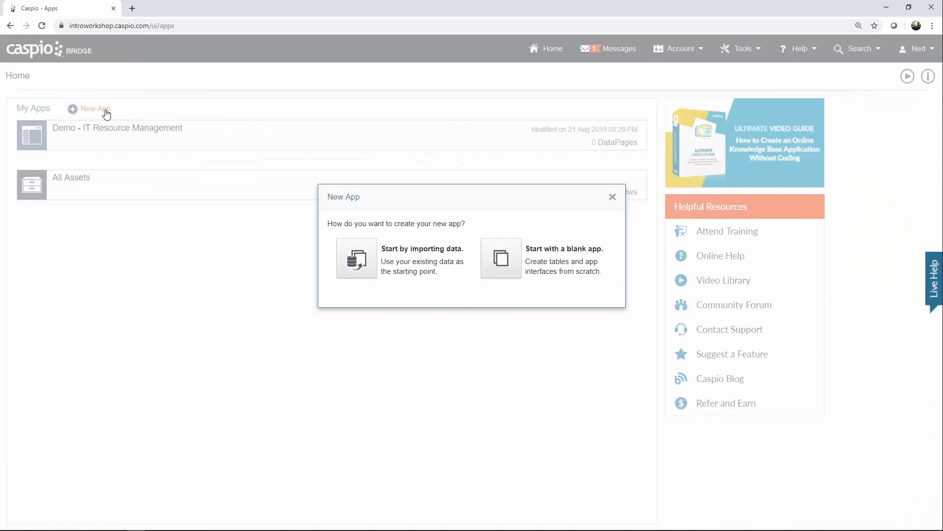
mouse_move(483, 226)
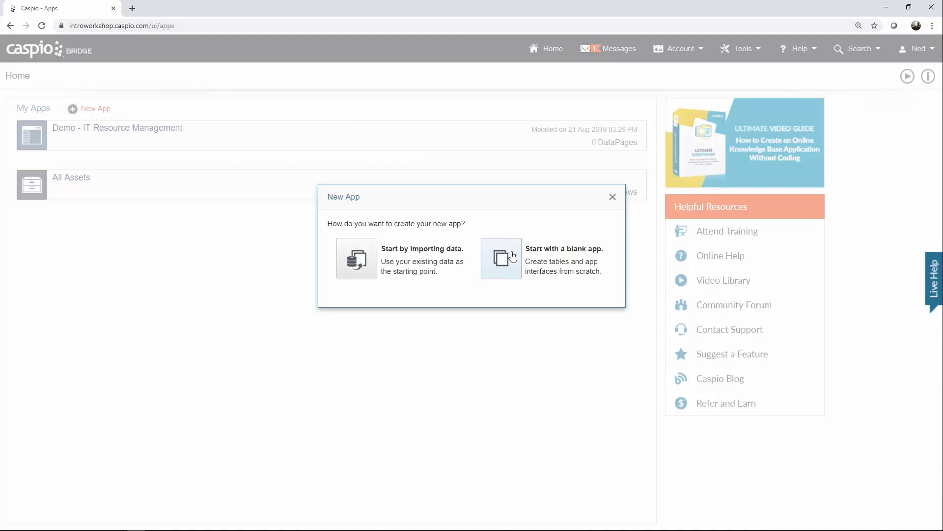
mouse_move(614, 203)
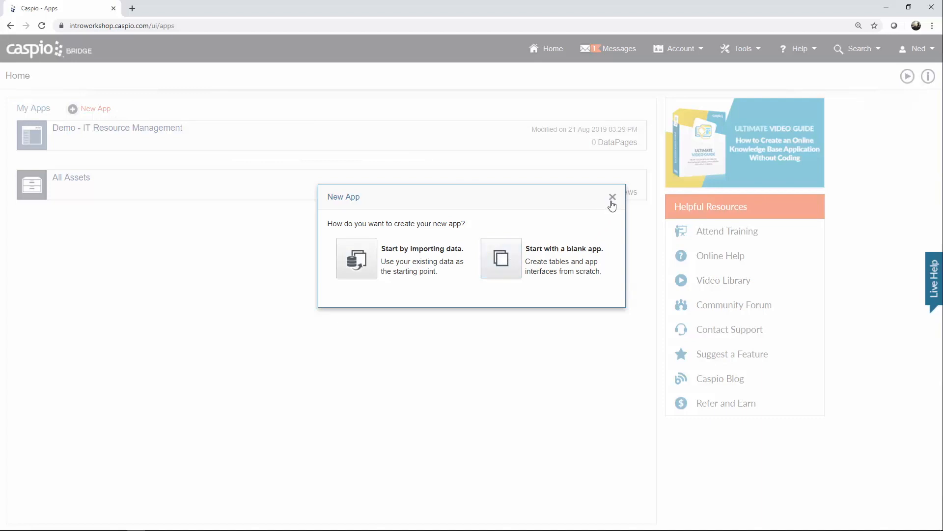
mouse_move(494, 263)
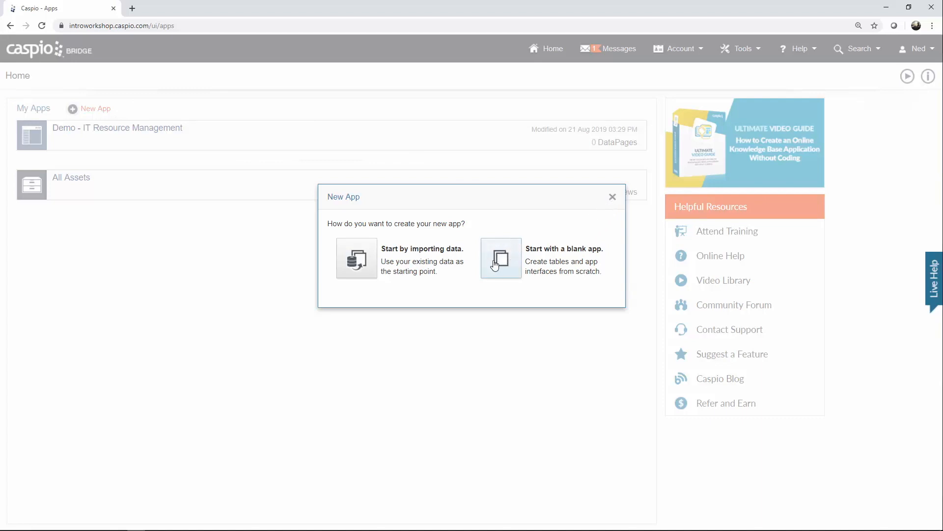
left_click(500, 258)
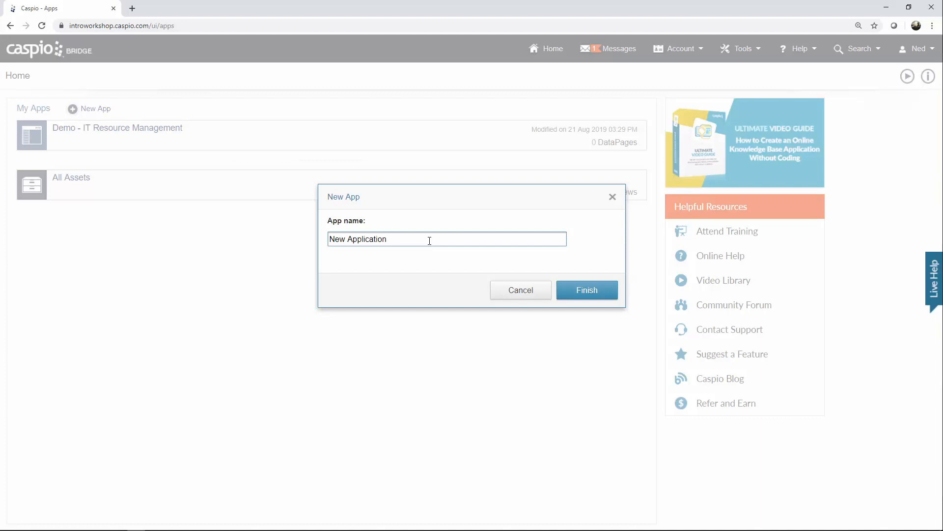
mouse_move(534, 291)
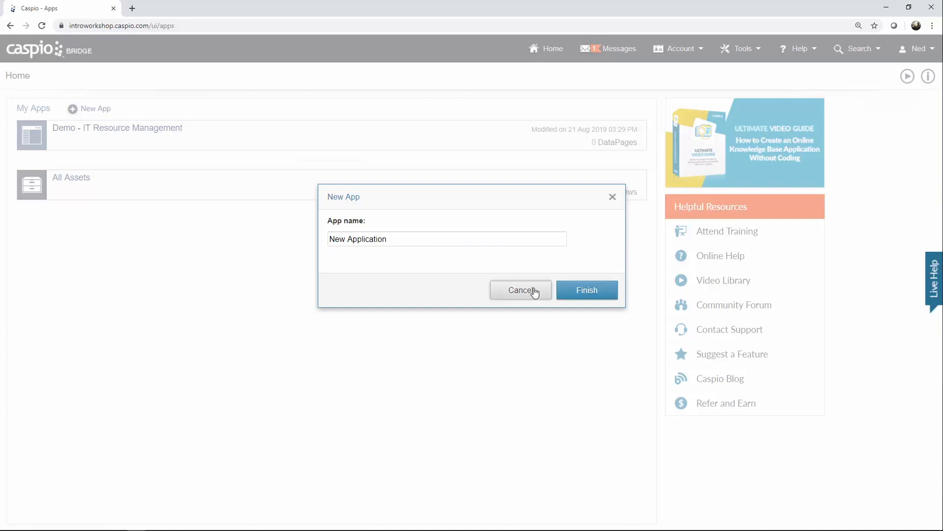
left_click(521, 290)
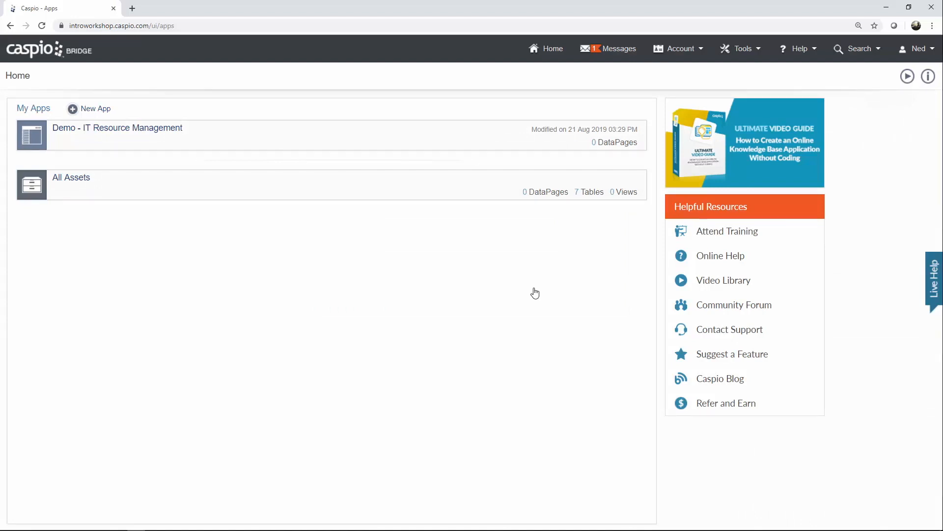
mouse_move(66, 156)
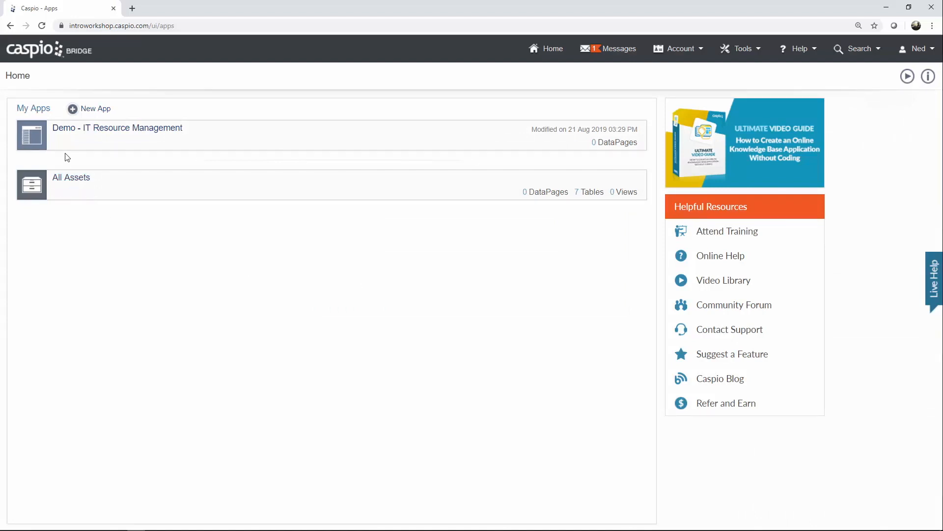
- Enter the Demo - IT Resource Management app and head to its tables
left_click(117, 128)
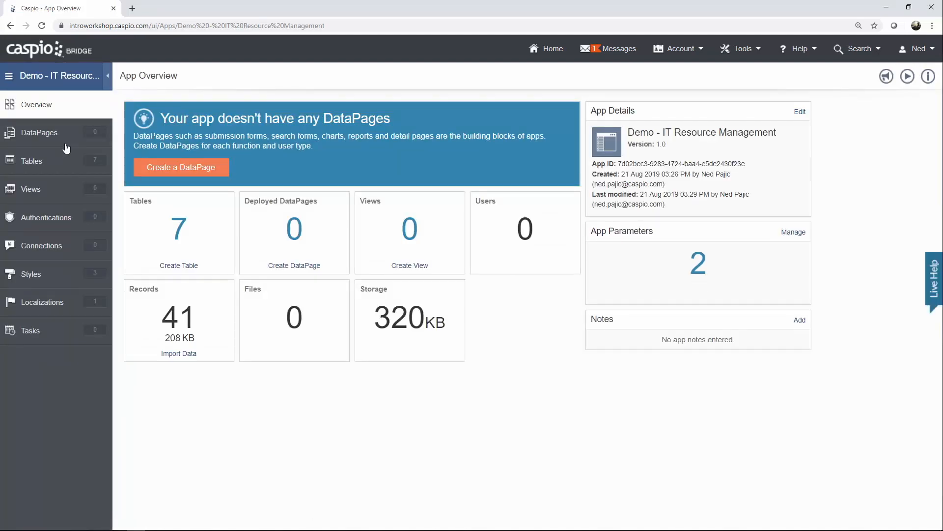
mouse_move(55, 116)
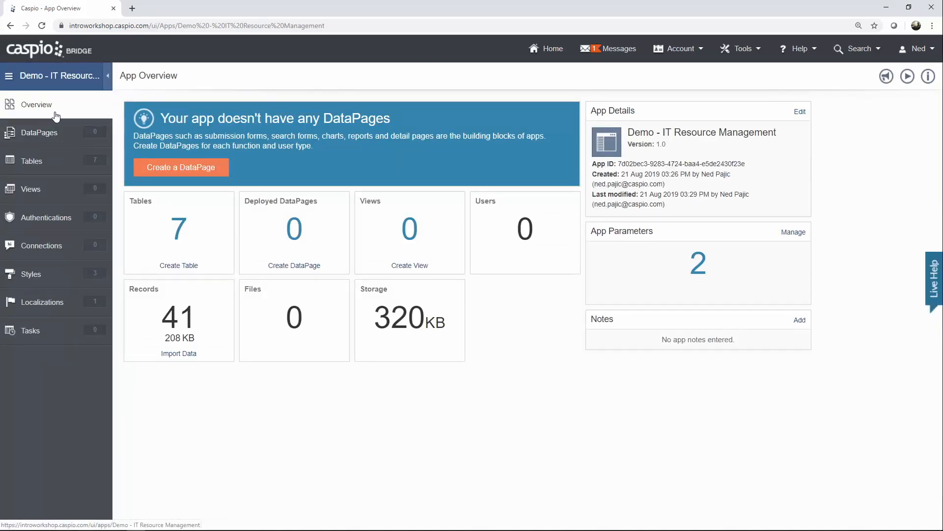
mouse_move(125, 400)
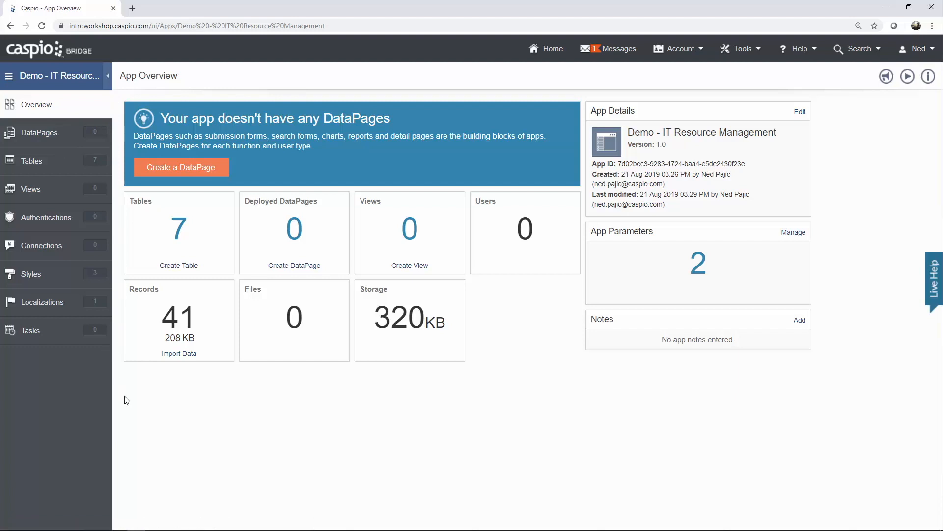
mouse_move(157, 401)
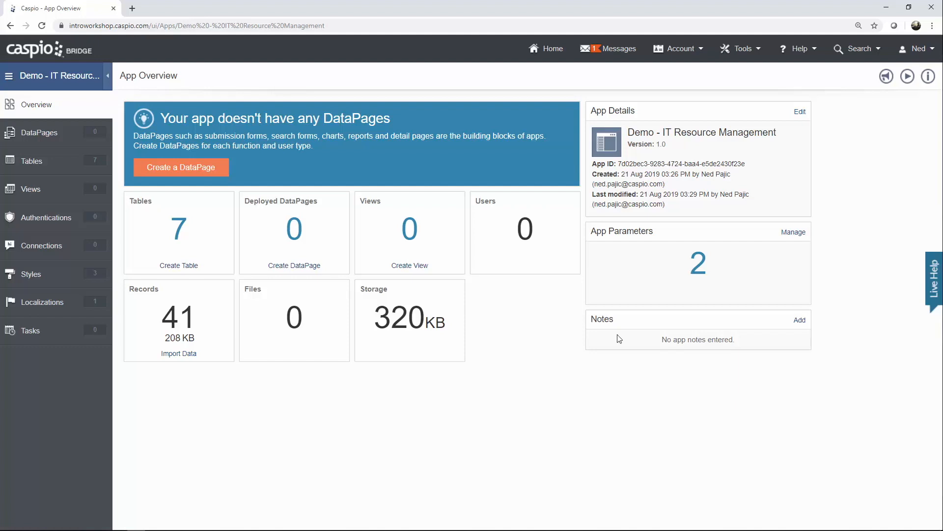
mouse_move(379, 289)
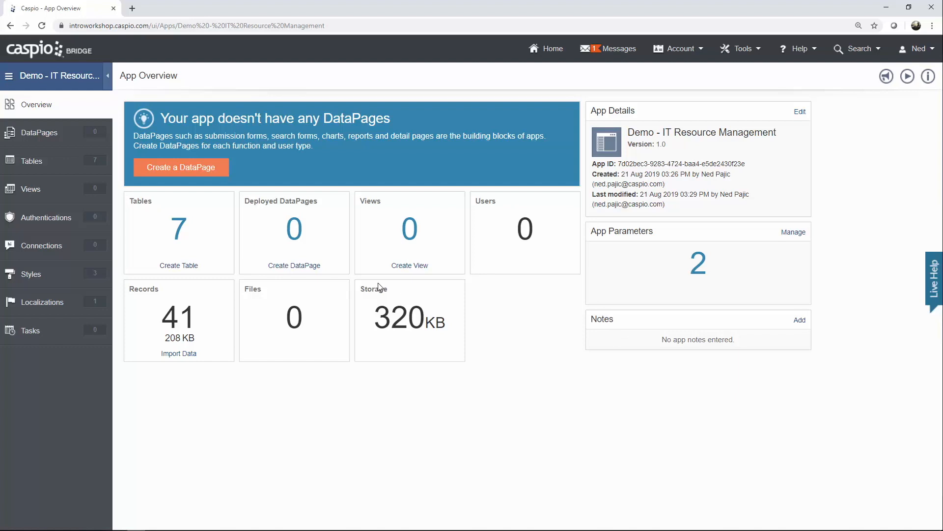
left_click(31, 161)
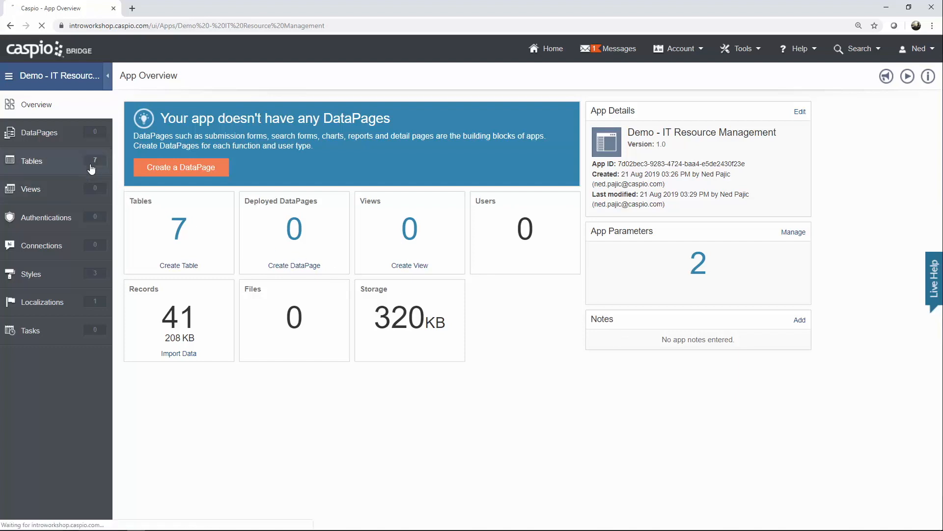
- List the app's seven tables from rm_device_lookup to rm_tbl_inventory_history_log
left_click(32, 161)
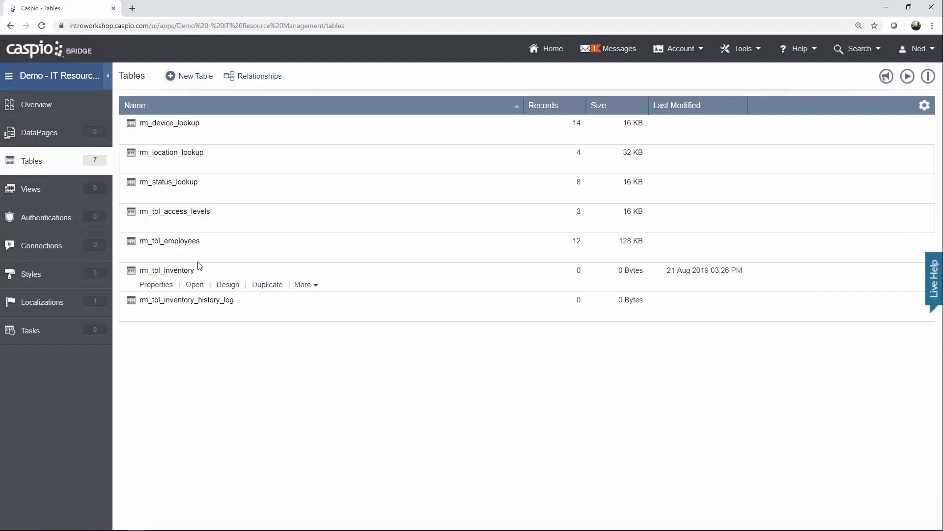
mouse_move(200, 248)
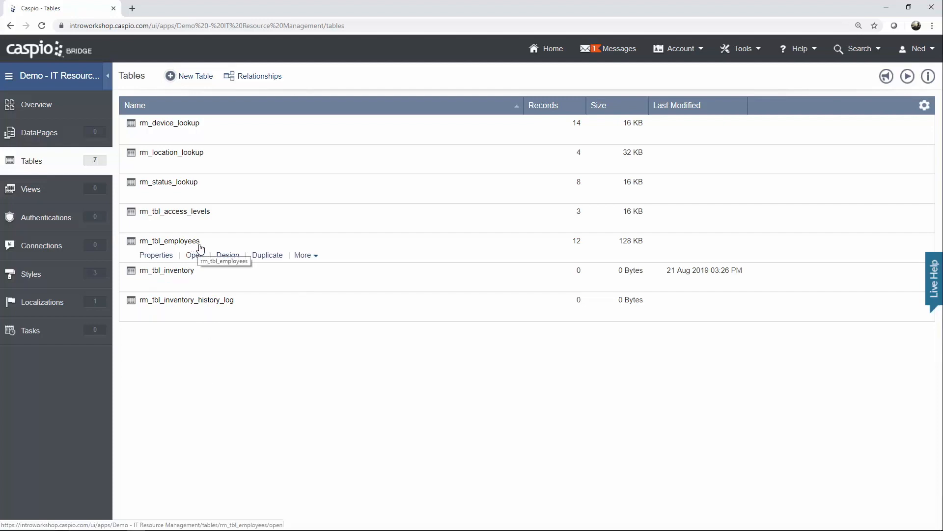
mouse_move(201, 84)
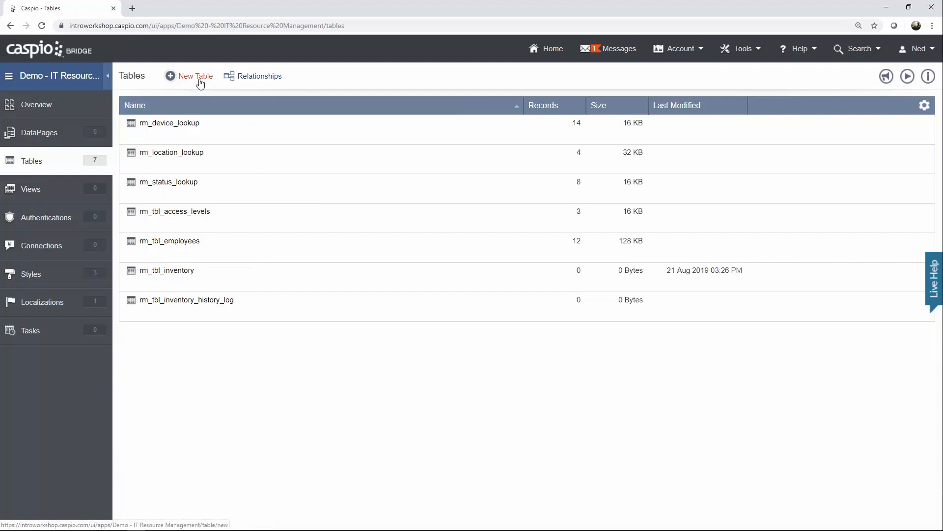
mouse_move(239, 241)
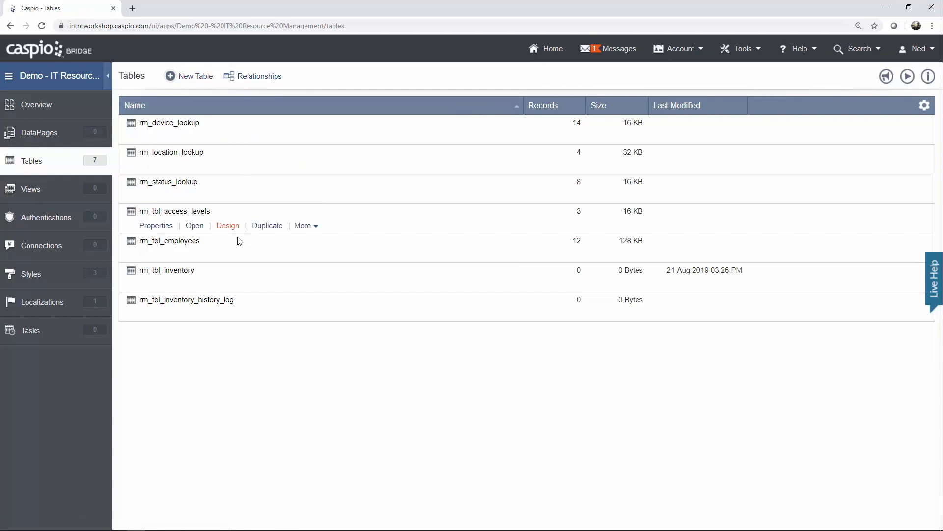
- Enter rm_tbl_employees design and check Employee_ID's available data types without changing it
left_click(169, 241)
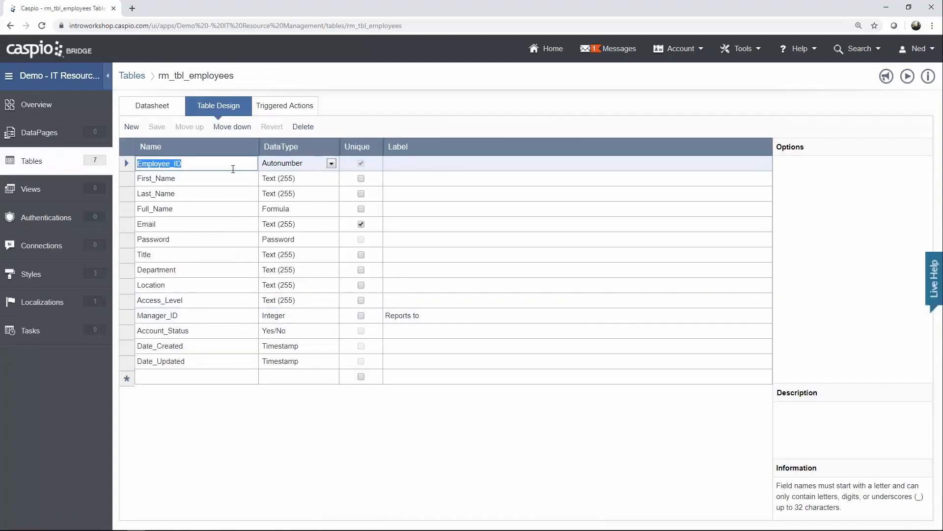
mouse_move(218, 423)
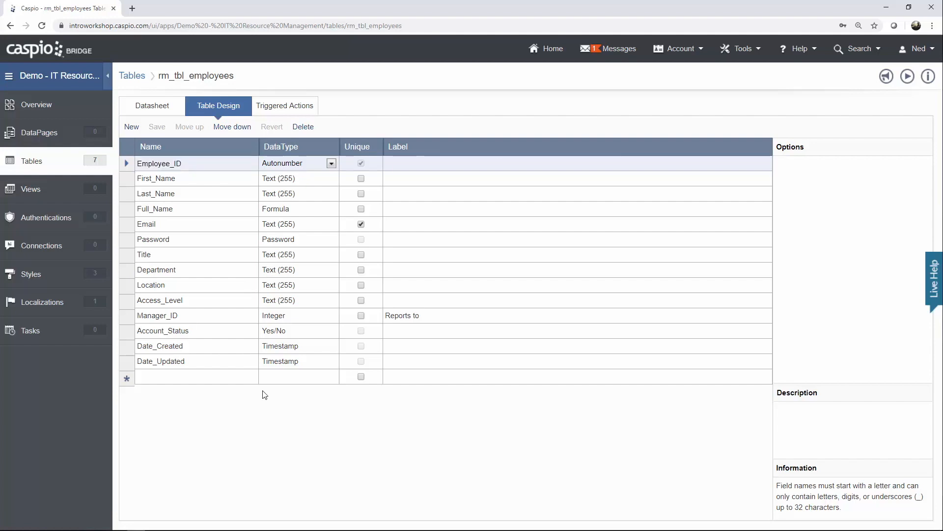
mouse_move(222, 163)
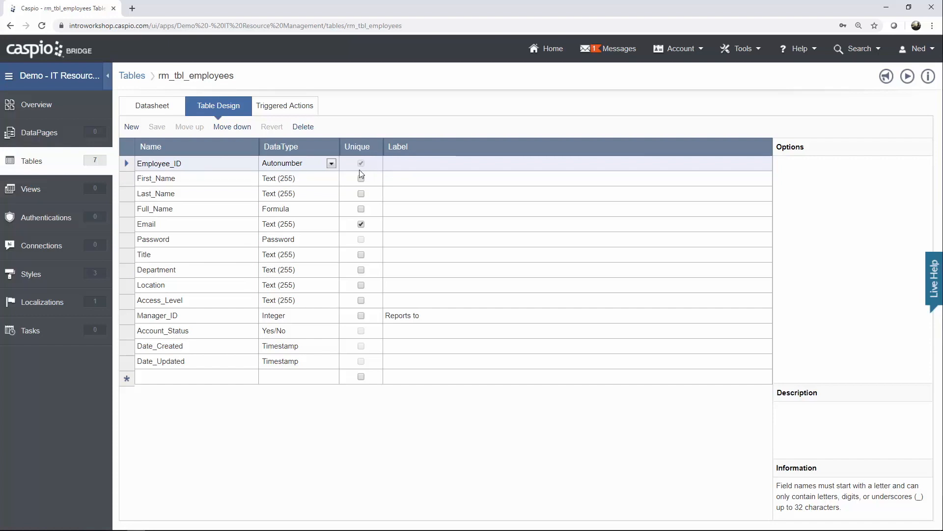
left_click(333, 163)
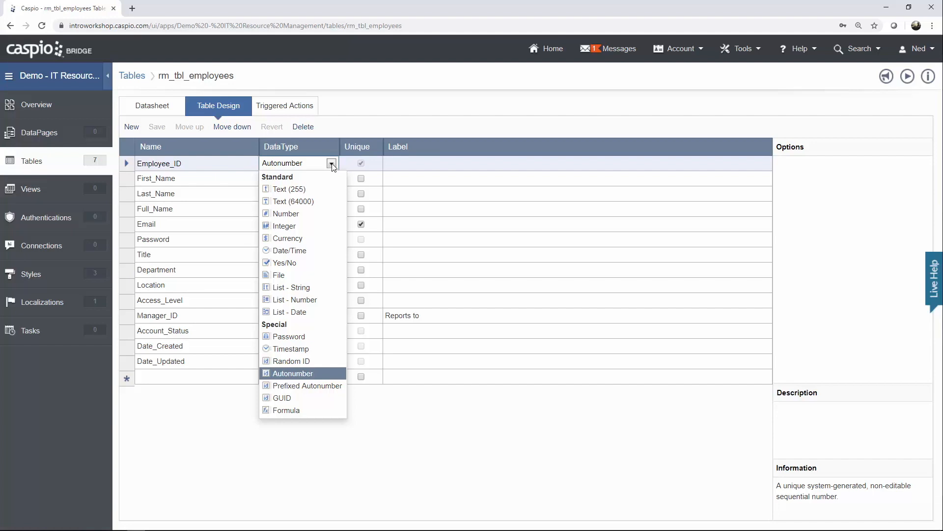
left_click(291, 374)
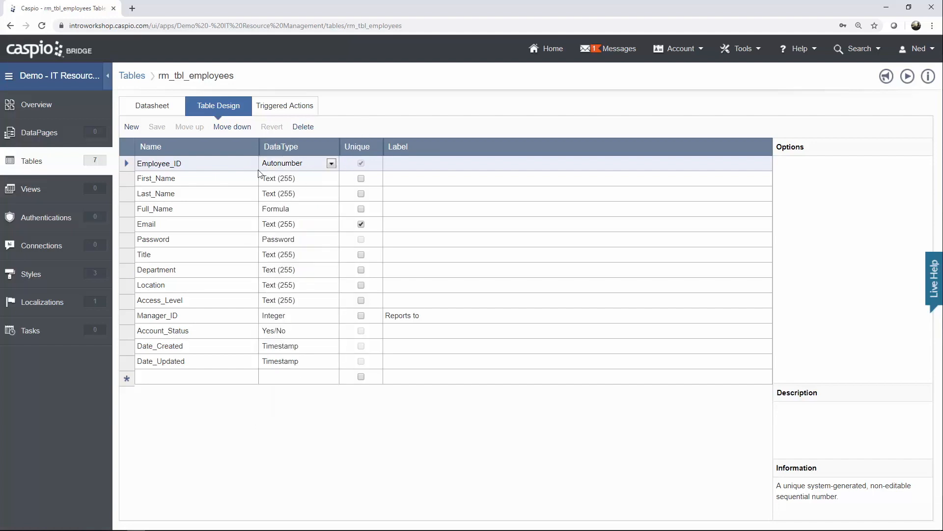
- Reveal Full_Name's formula joining First_Name and Last_Name with a space
left_click(172, 209)
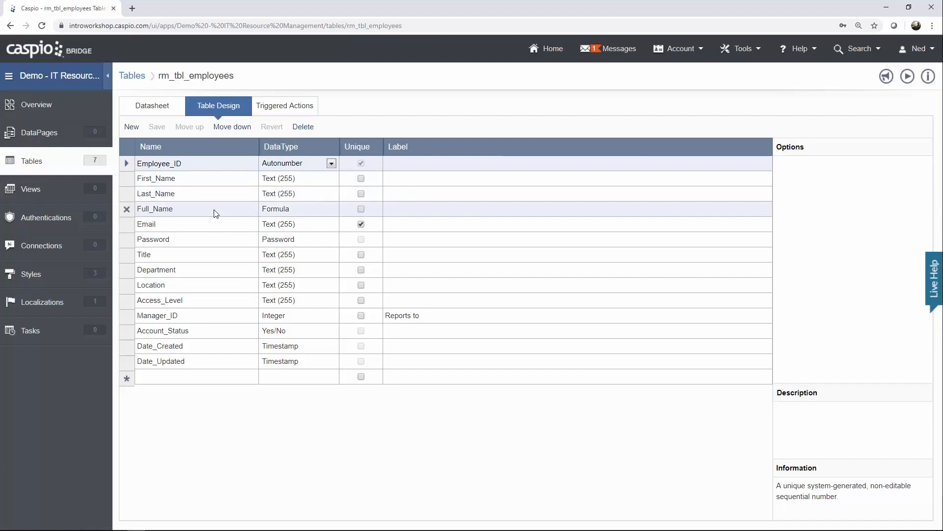
mouse_move(289, 214)
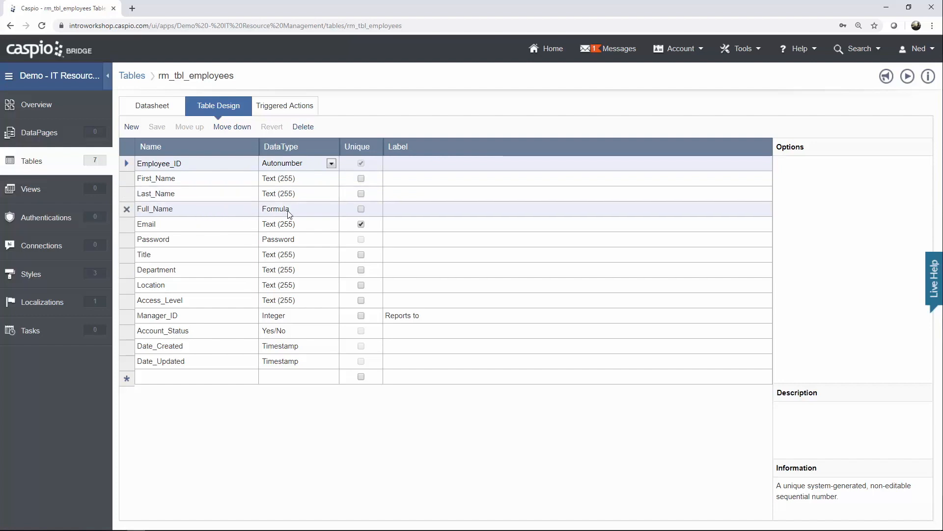
left_click(331, 208)
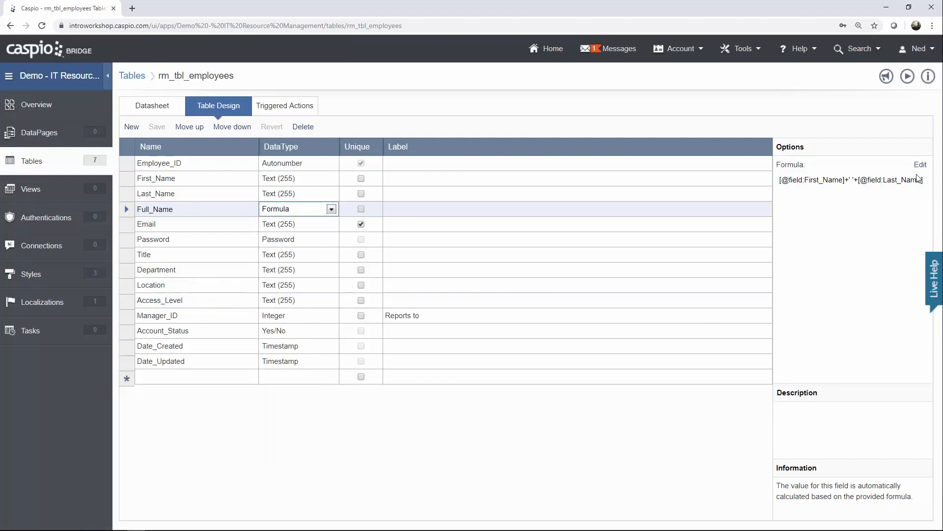
left_click(920, 166)
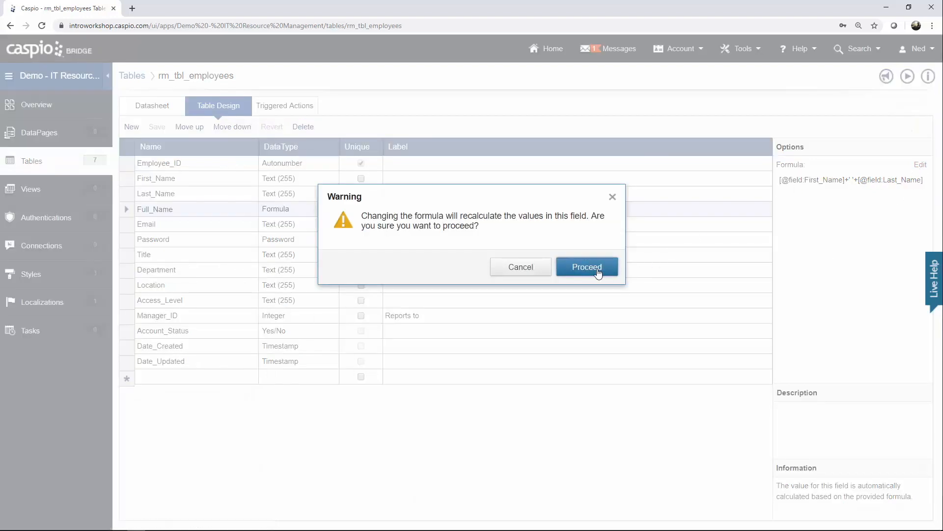
left_click(587, 266)
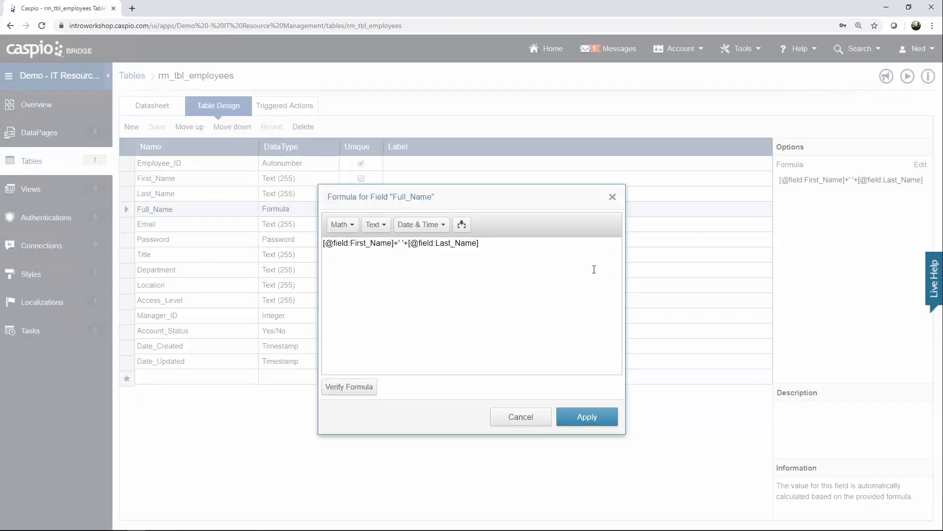
left_click(462, 224)
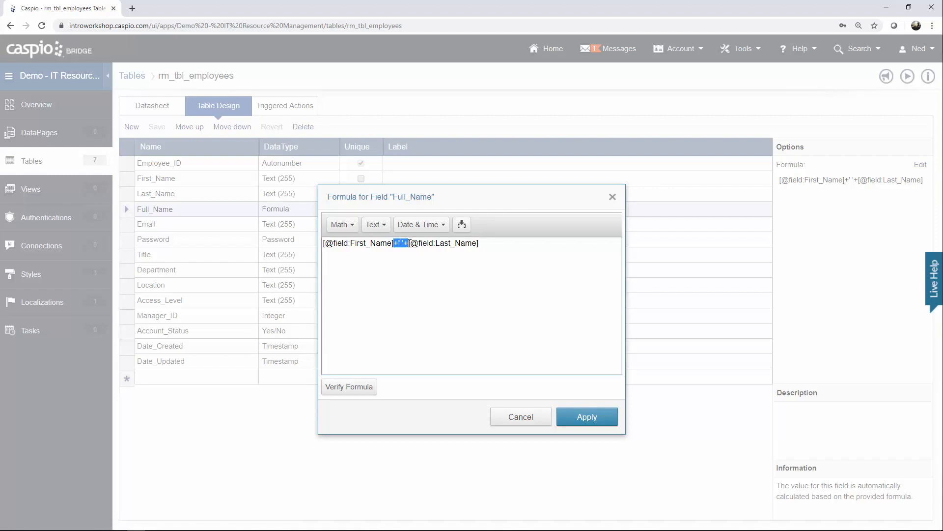
mouse_move(472, 262)
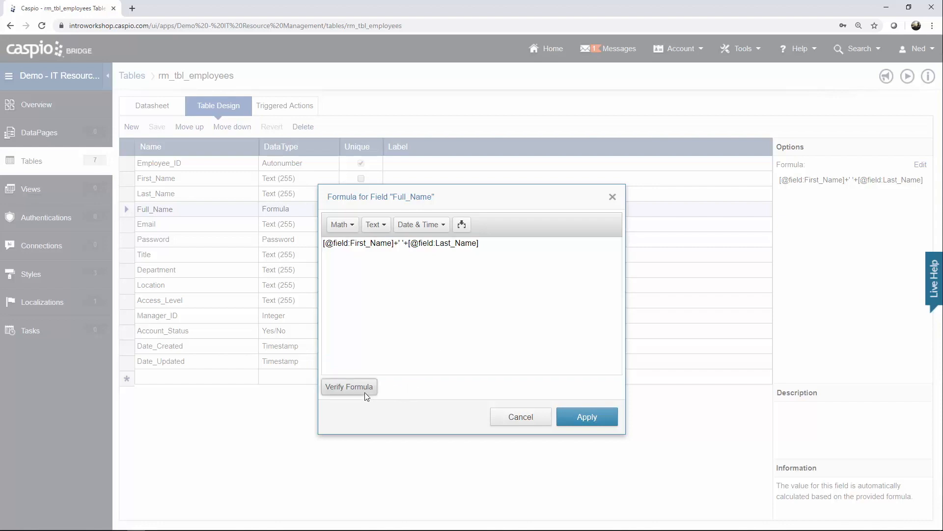
left_click(350, 386)
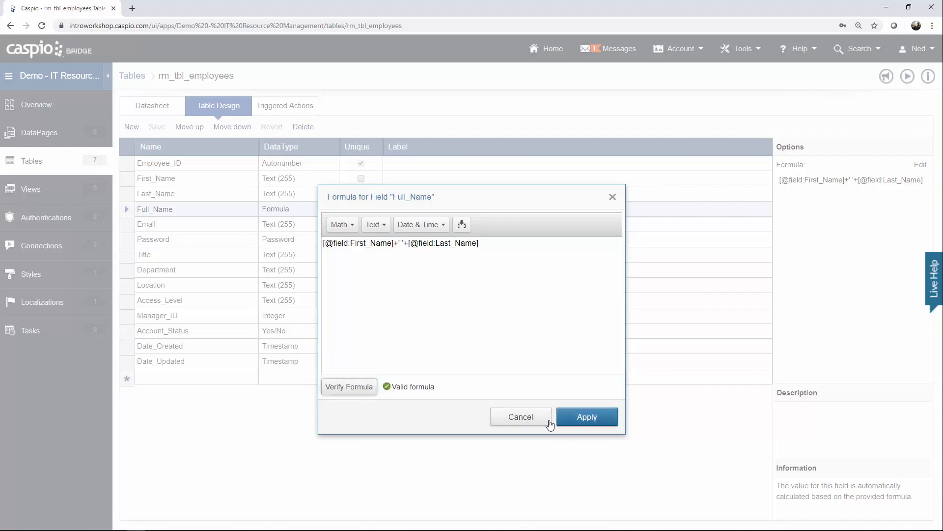
left_click(587, 417)
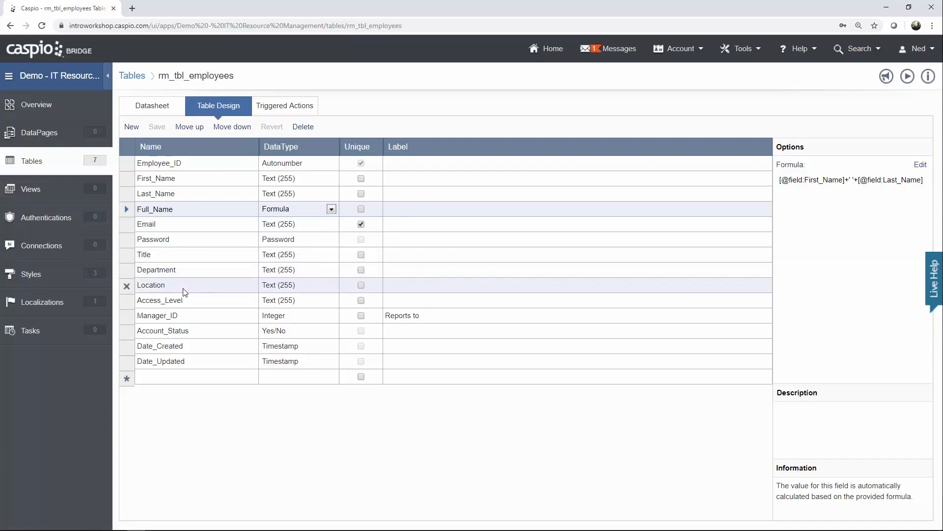
mouse_move(191, 289)
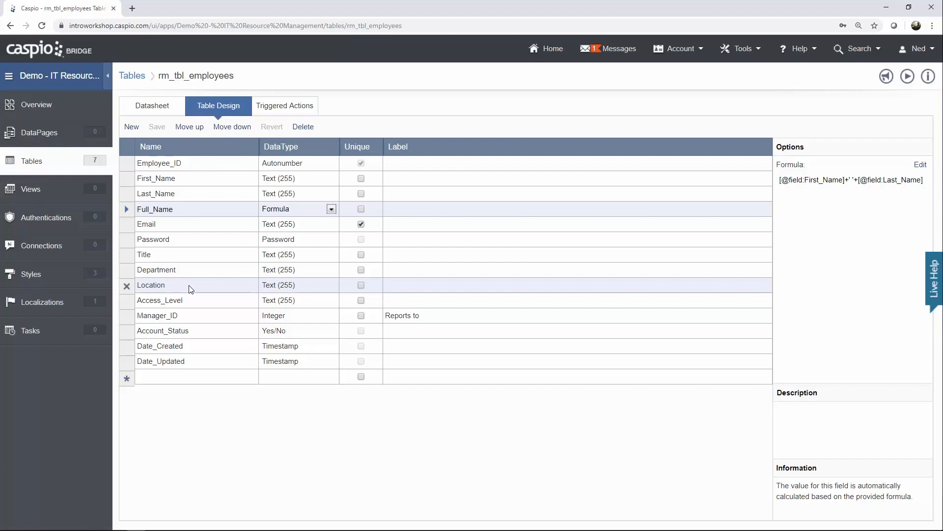
- Review the employee fields and show Date_Updated stamping on update only in account time zone
left_click(190, 300)
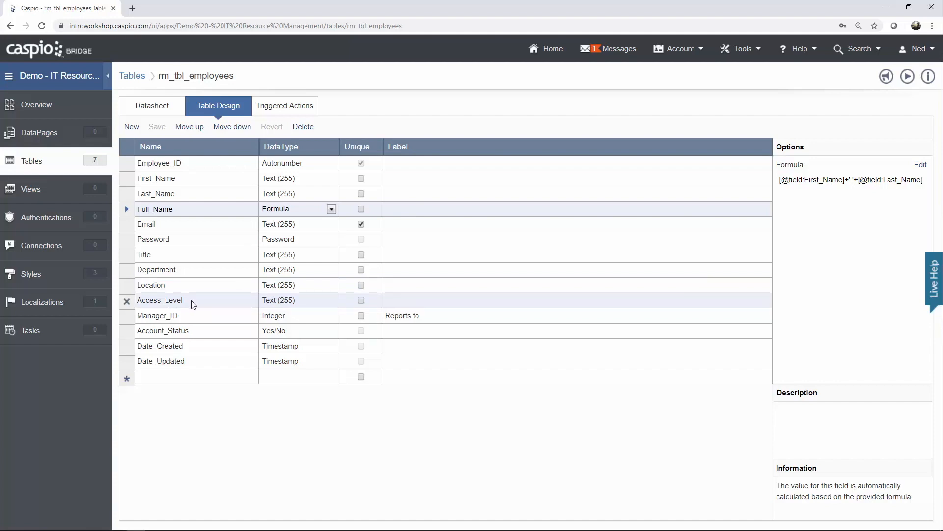
left_click(191, 315)
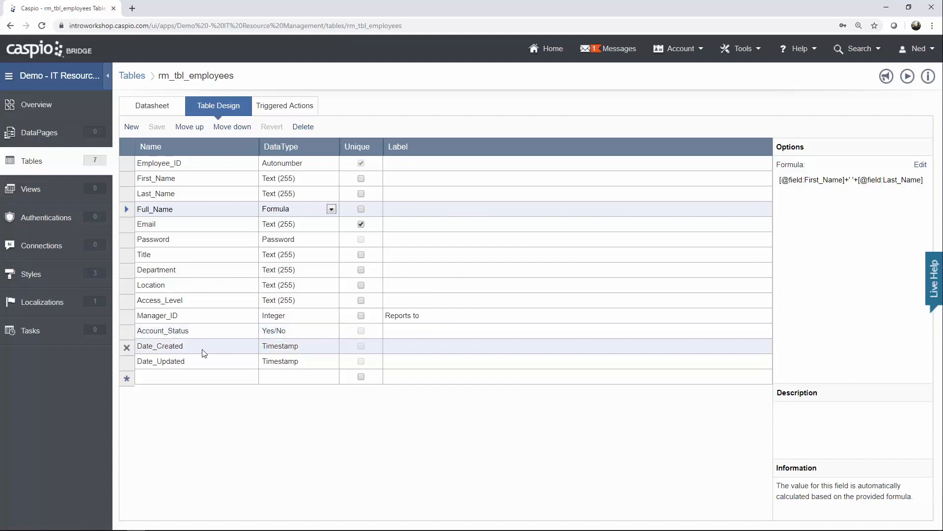
left_click(330, 346)
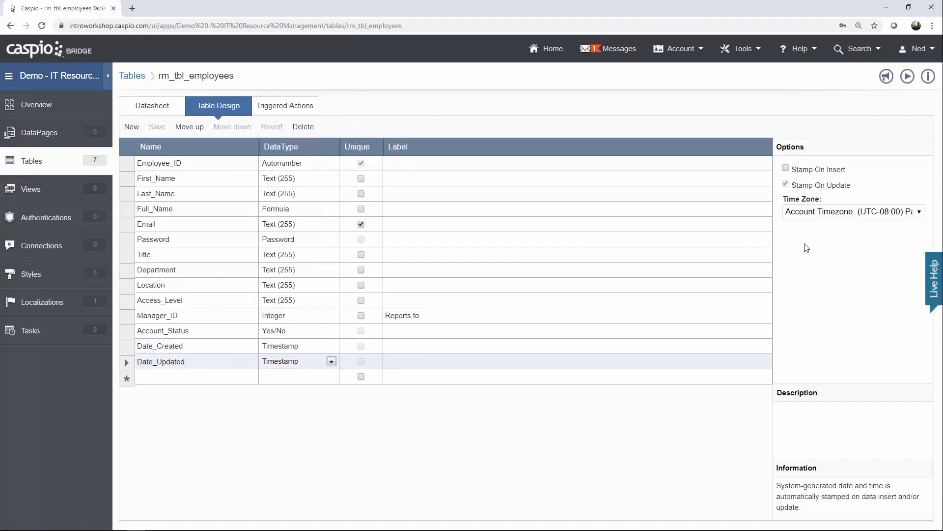
mouse_move(822, 193)
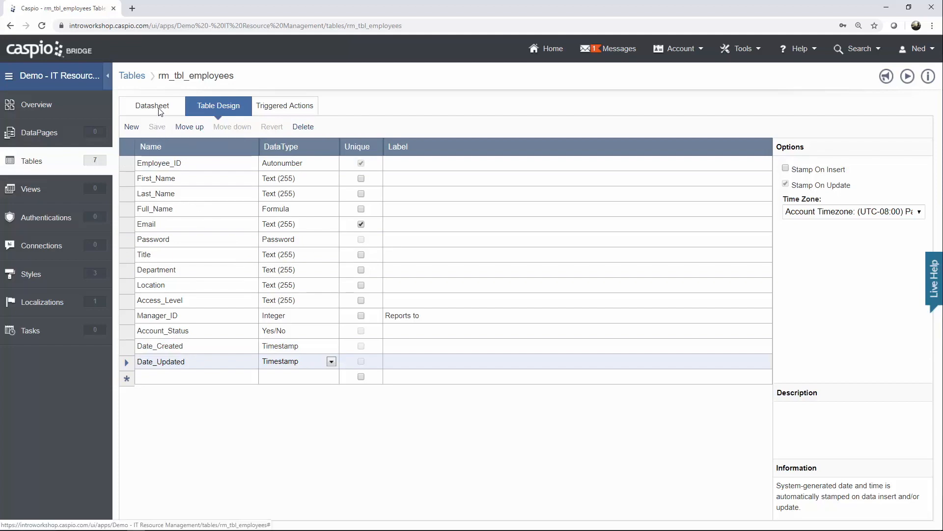
- Switch rm_tbl_employees to its datasheet of 12 employee records with full names
left_click(152, 106)
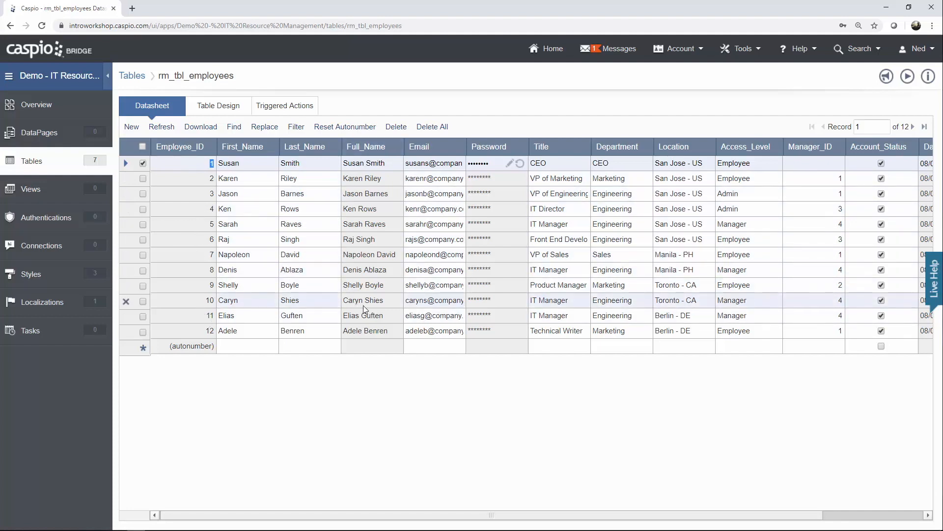
mouse_move(435, 279)
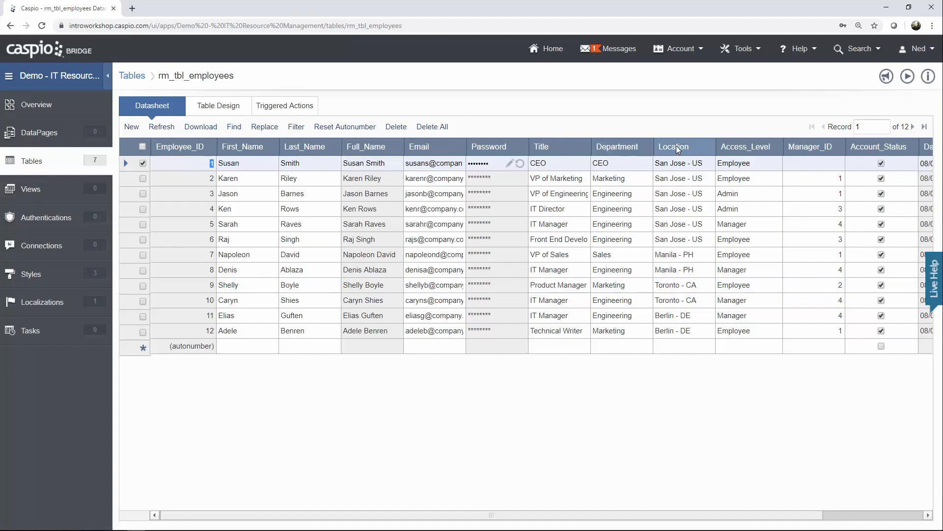
mouse_move(748, 151)
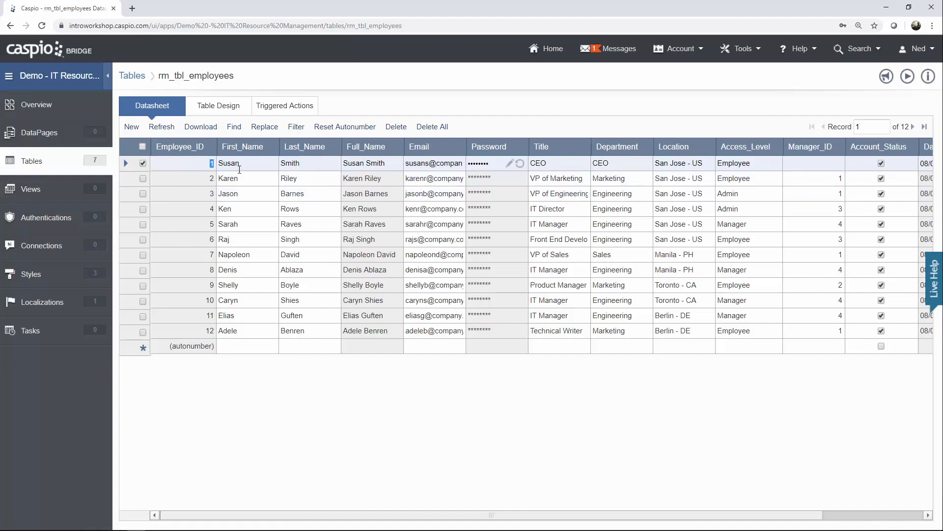
left_click(289, 239)
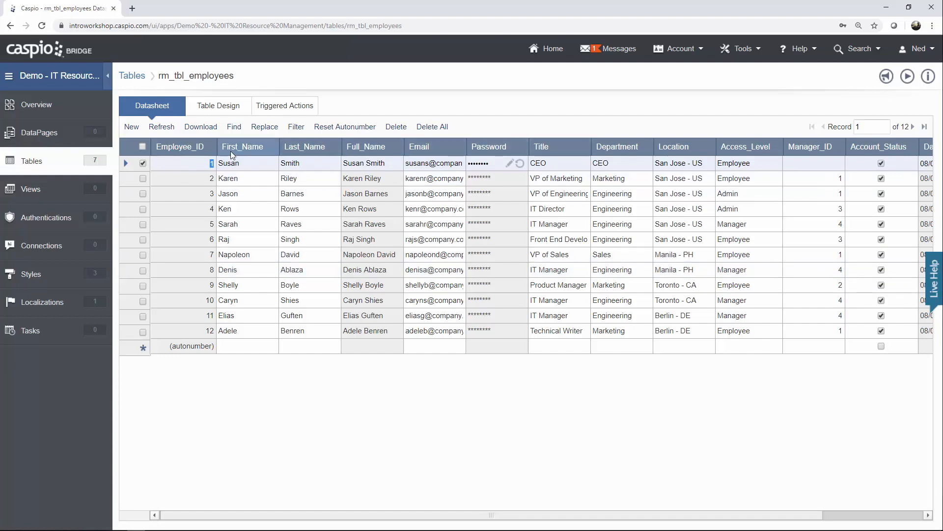
- Look through rm_tbl_inventory's field design with 0 records, then return to the tables list
left_click(31, 161)
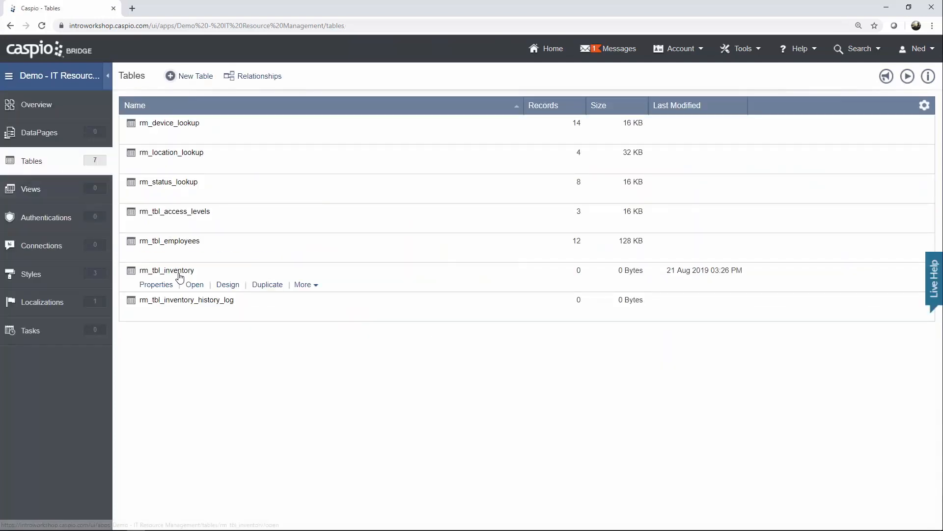
left_click(228, 285)
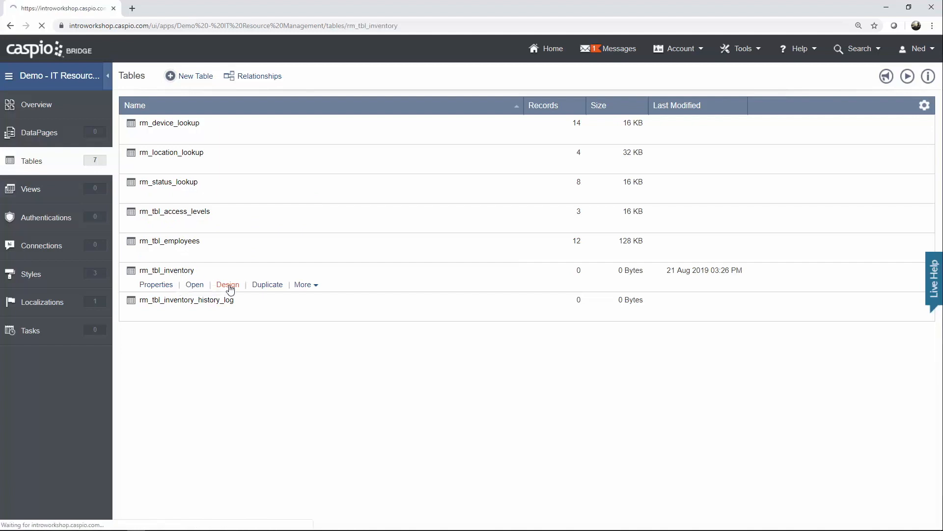
left_click(228, 285)
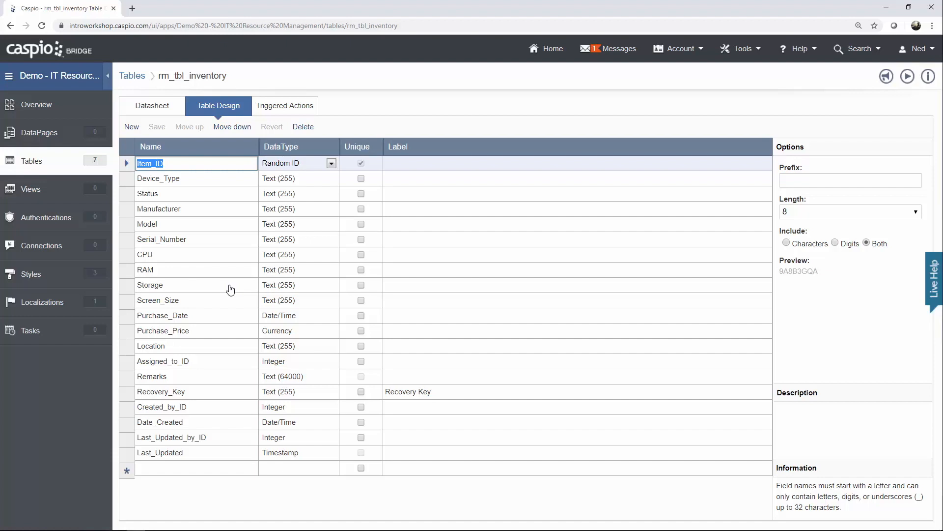
mouse_move(229, 285)
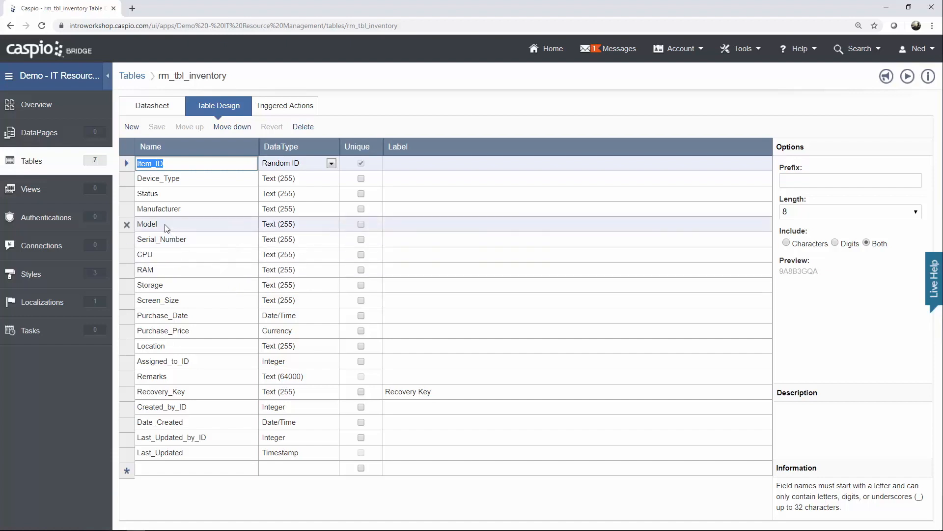
mouse_move(172, 228)
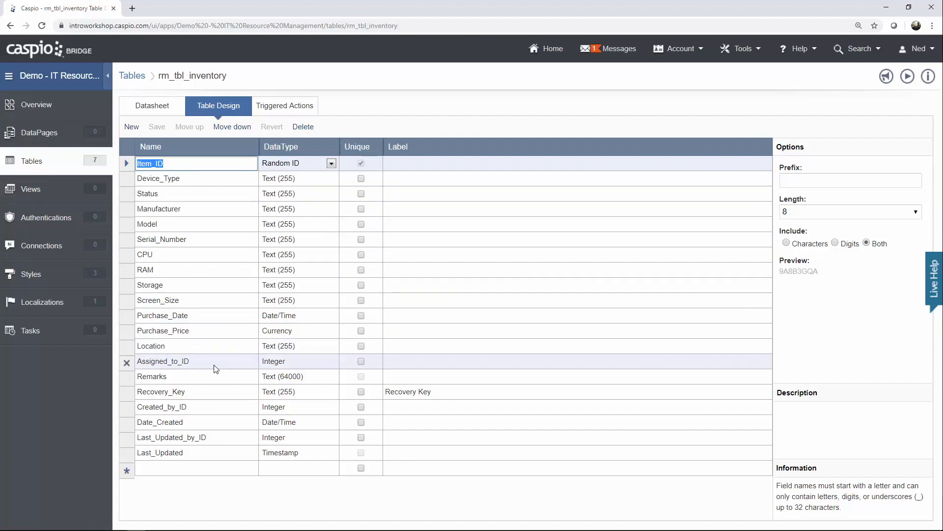
mouse_move(273, 371)
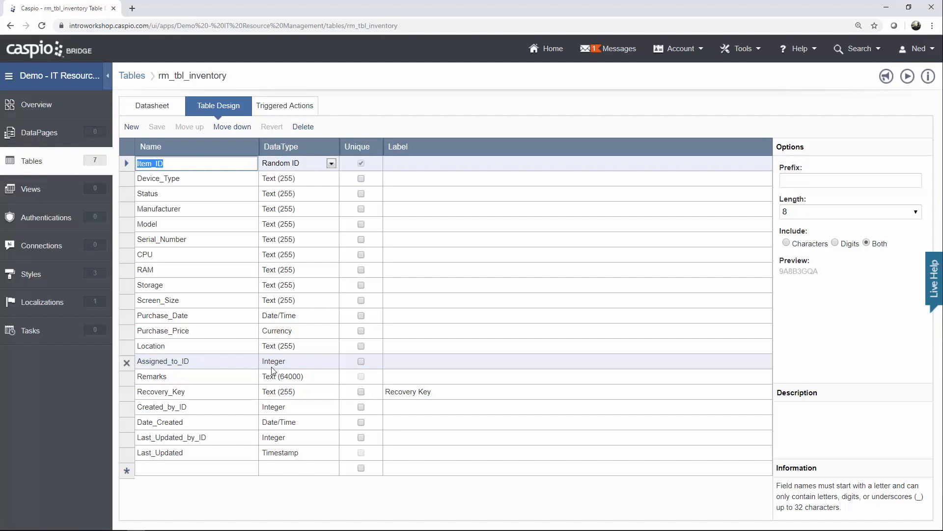
mouse_move(277, 369)
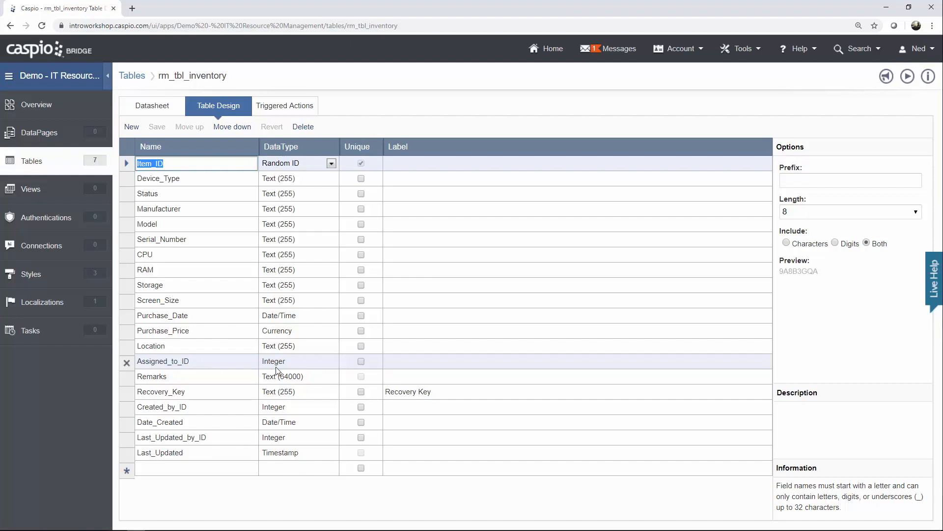
left_click(175, 377)
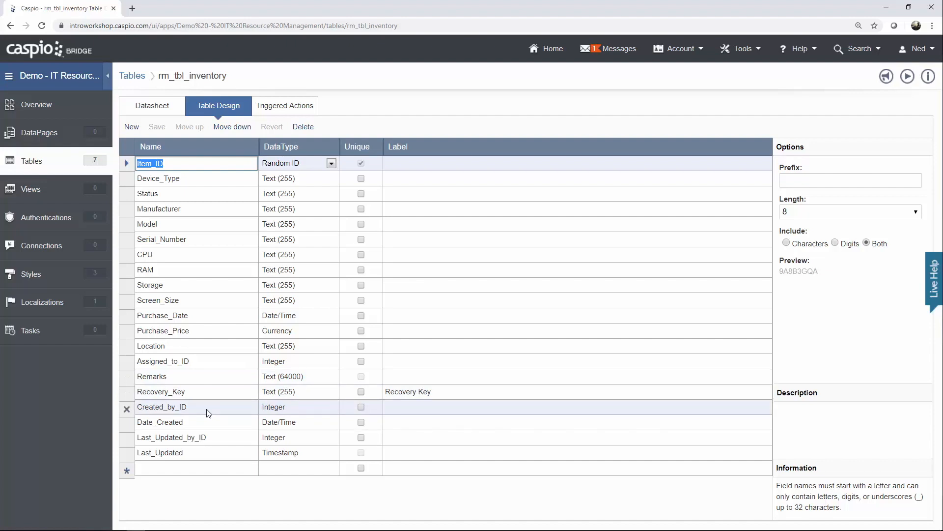
mouse_move(214, 413)
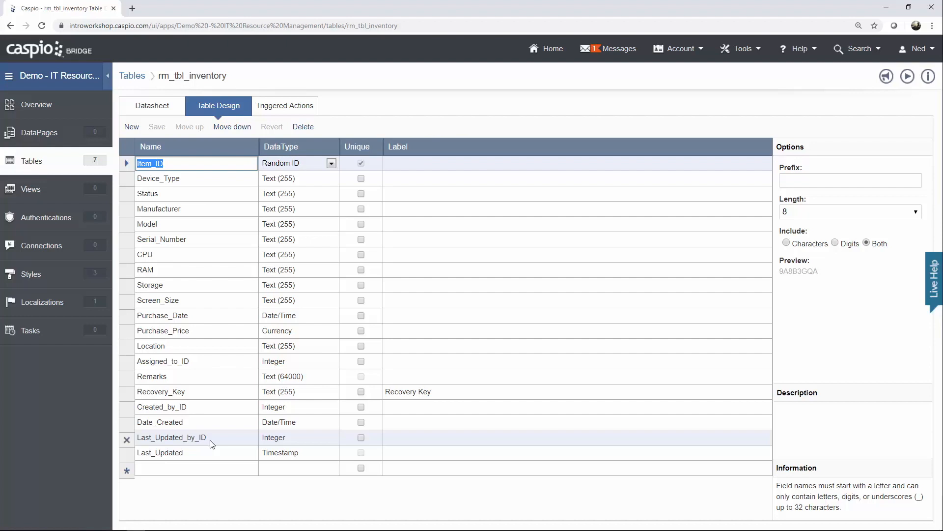
mouse_move(229, 332)
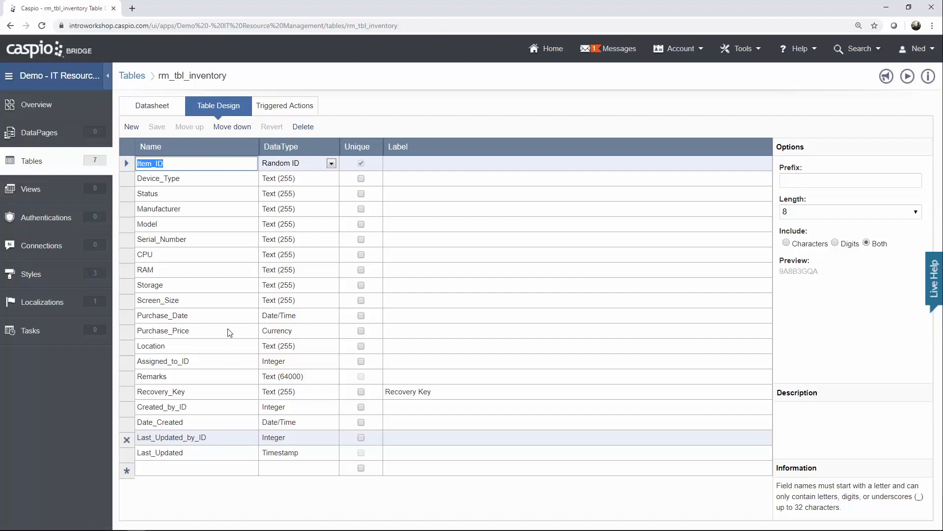
left_click(132, 74)
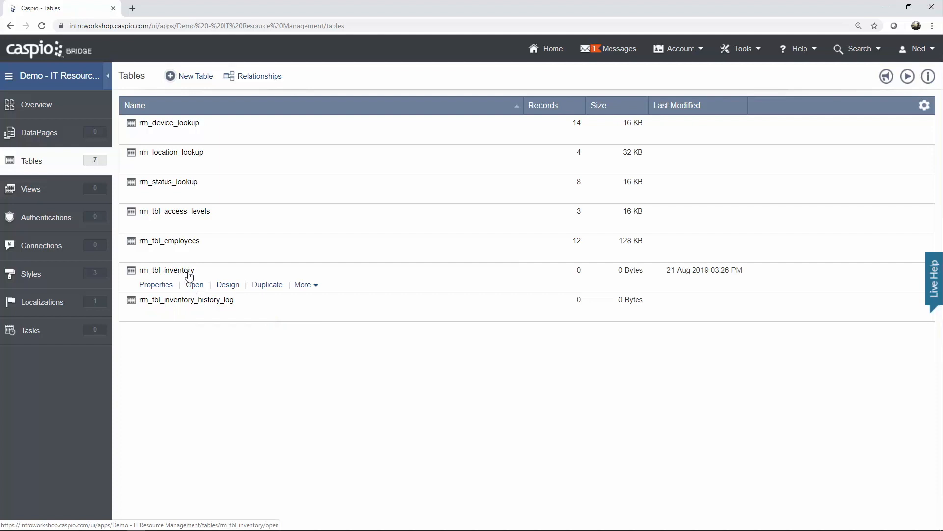
mouse_move(268, 287)
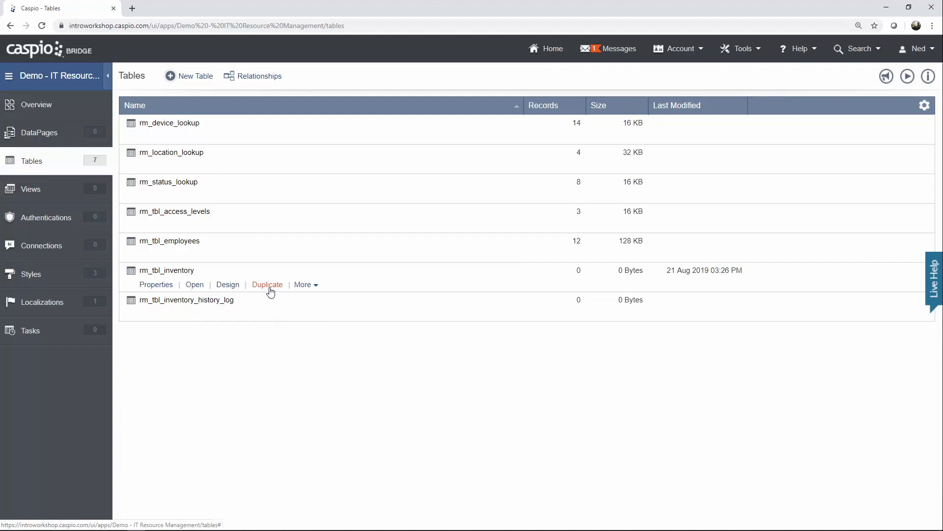
mouse_move(266, 294)
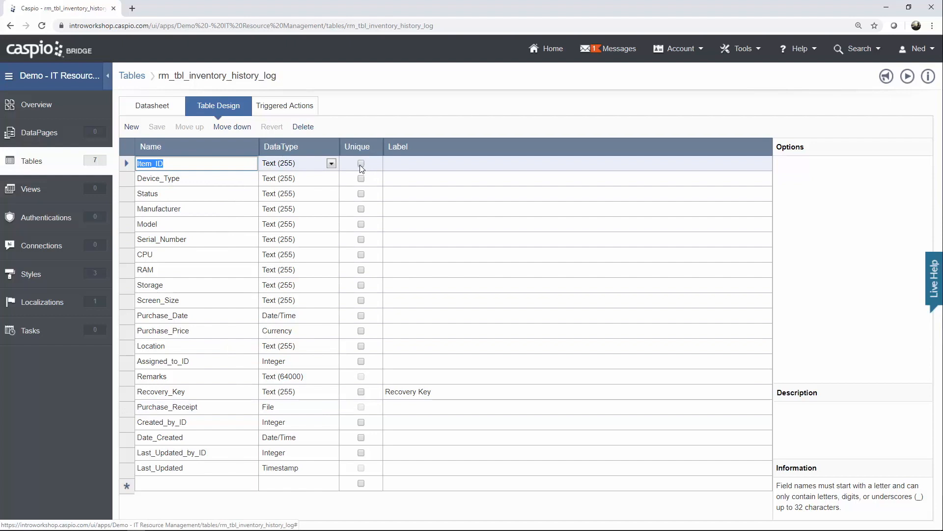
mouse_move(307, 166)
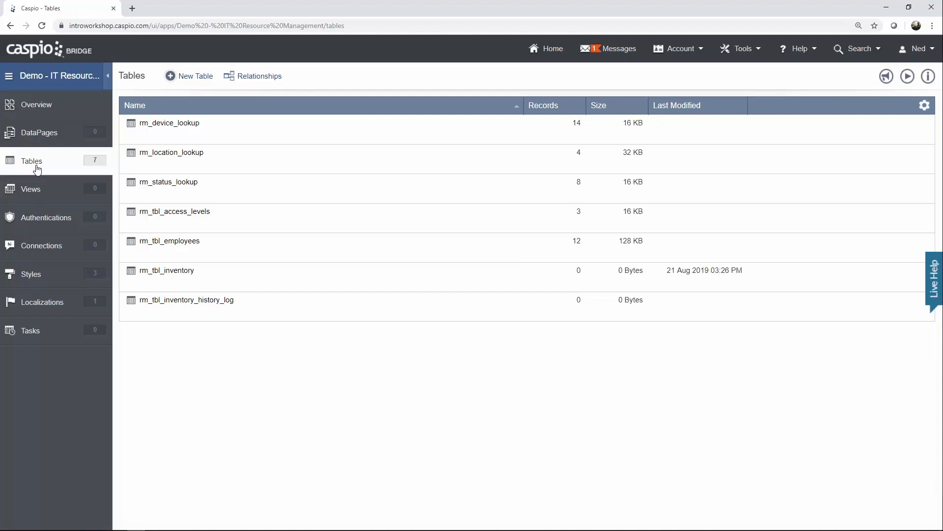
mouse_move(114, 170)
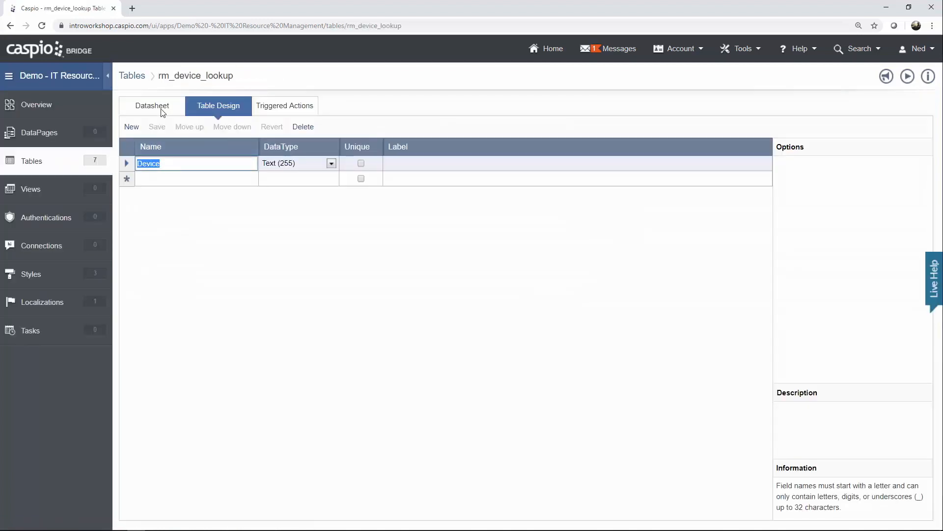
left_click(152, 106)
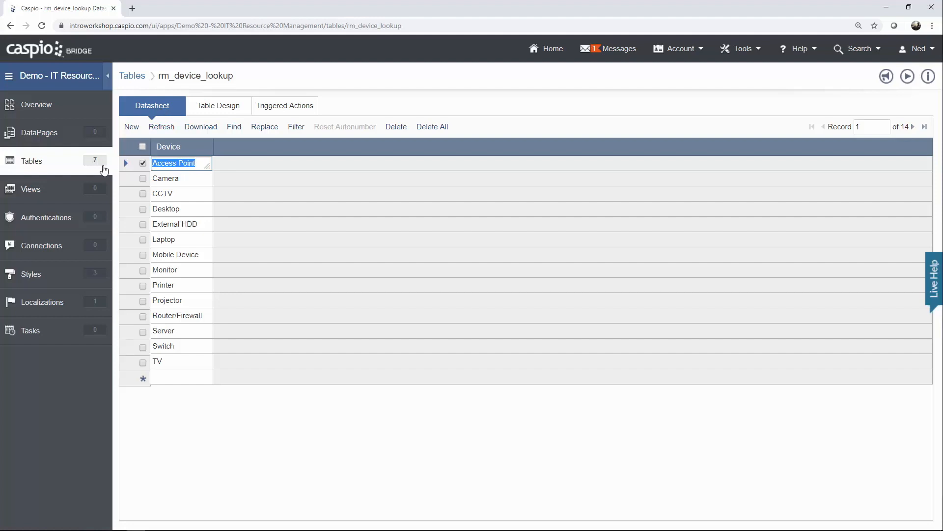
left_click(32, 161)
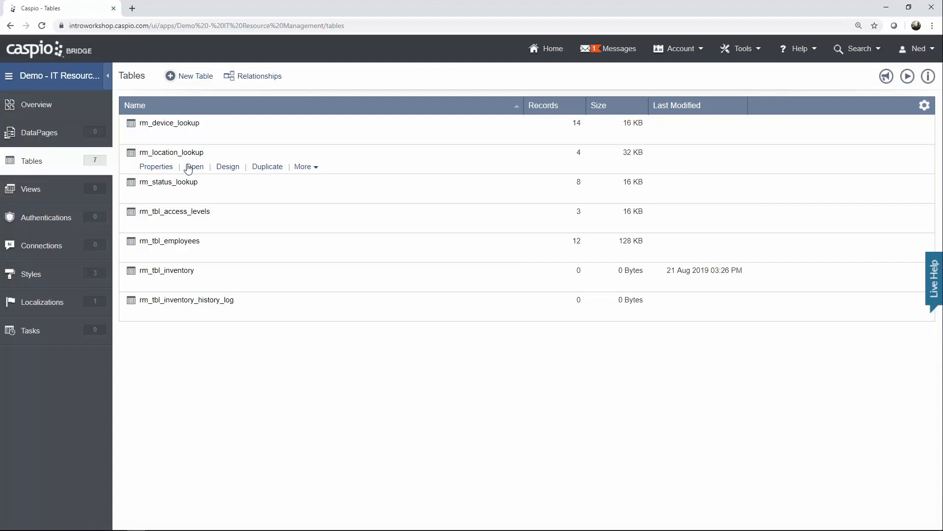
left_click(196, 166)
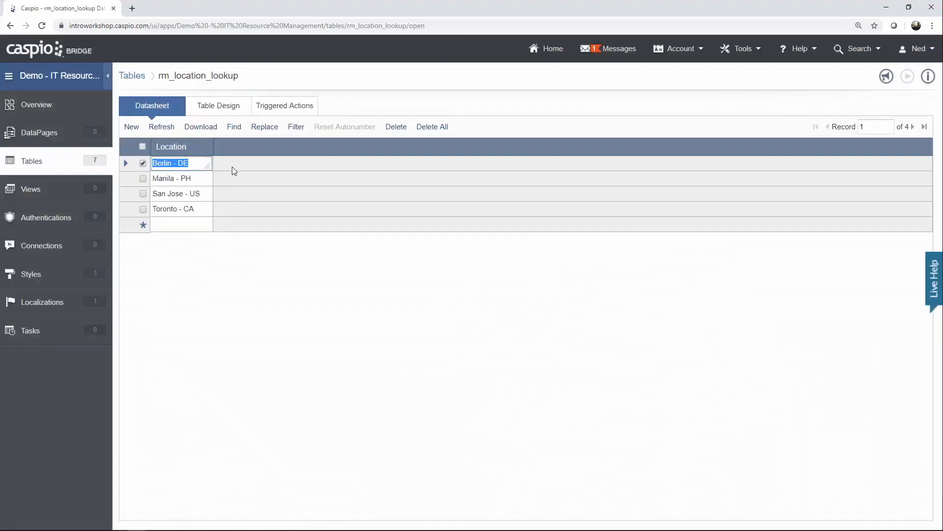
mouse_move(241, 171)
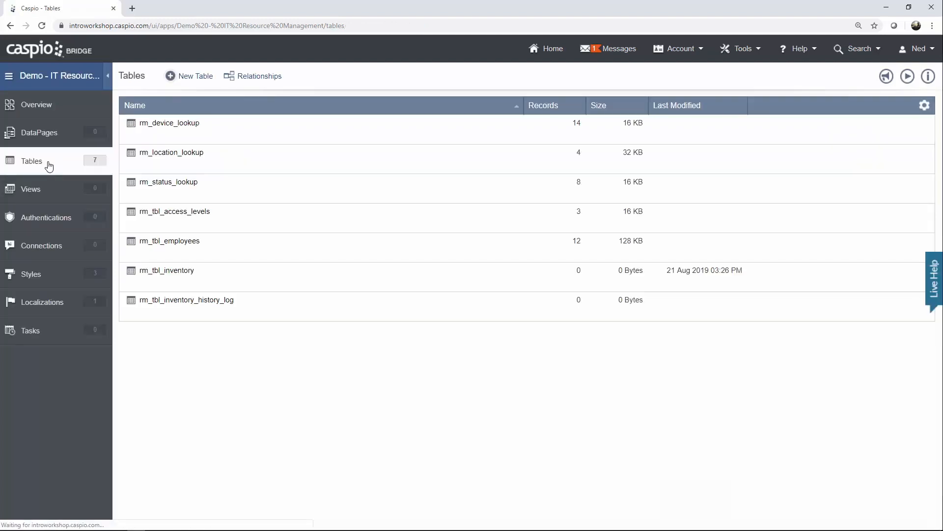
- View rm_tbl_status_lookup's 8 statuses from Available to Disposed without editing the first entry
left_click(194, 195)
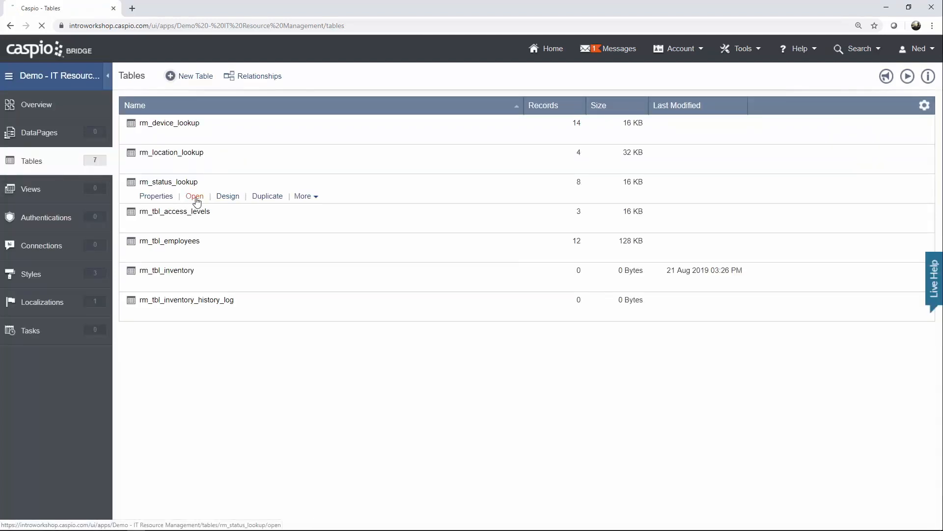
left_click(194, 196)
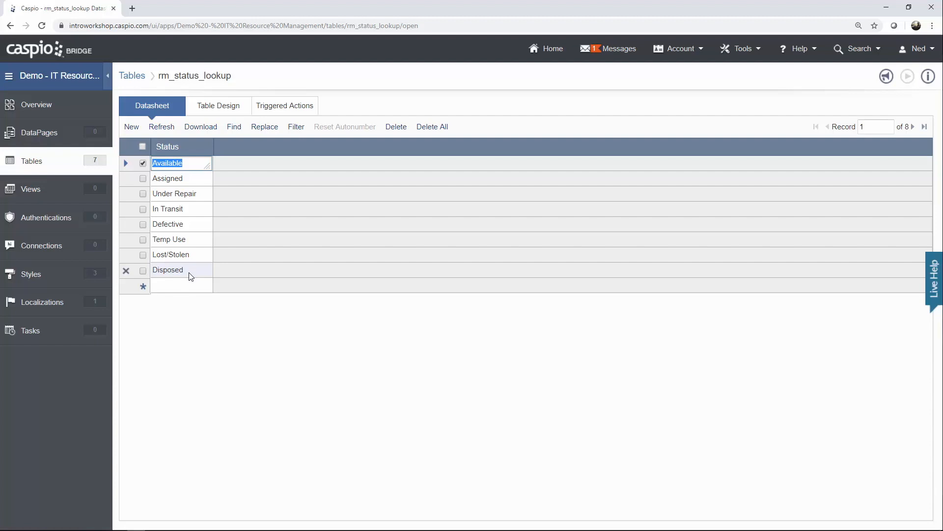
mouse_move(184, 224)
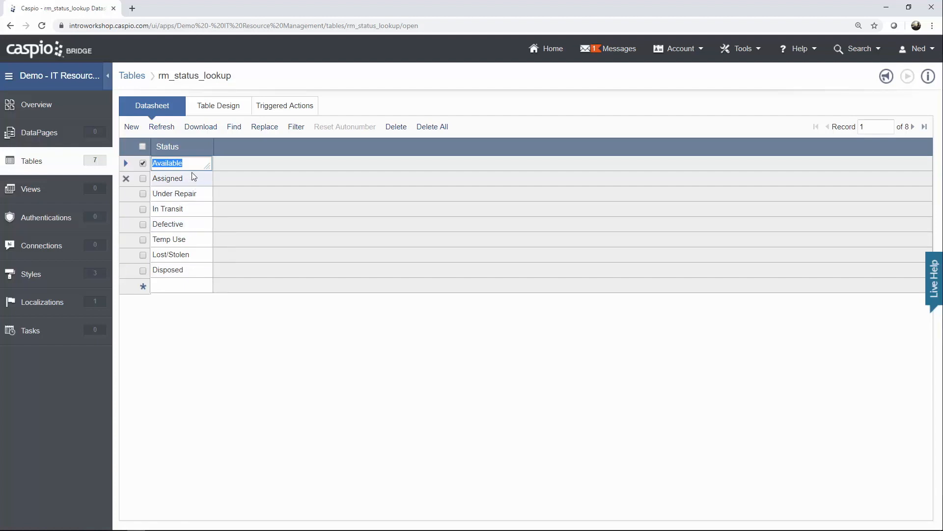
left_click(181, 163)
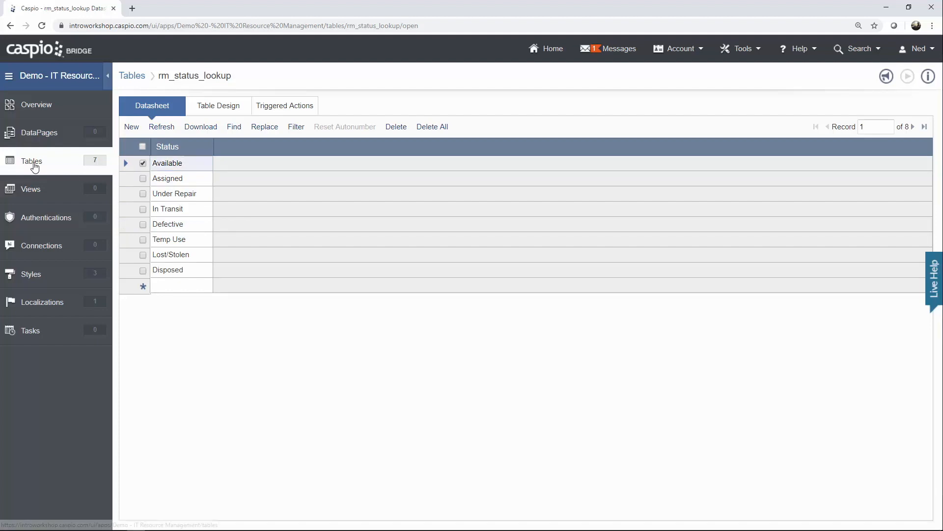
- Reach rm_tbl_inventory's triggered actions and edit the active Update Inventory History trigger
left_click(31, 161)
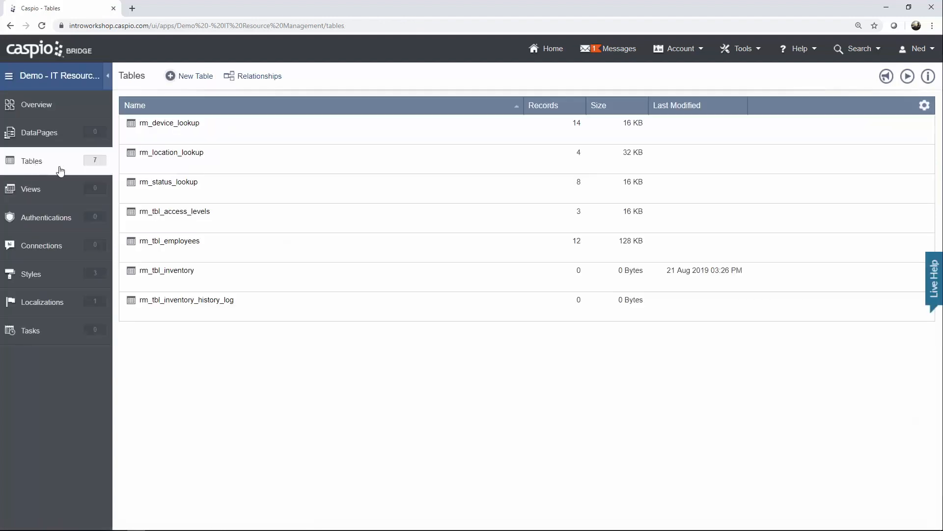
mouse_move(196, 214)
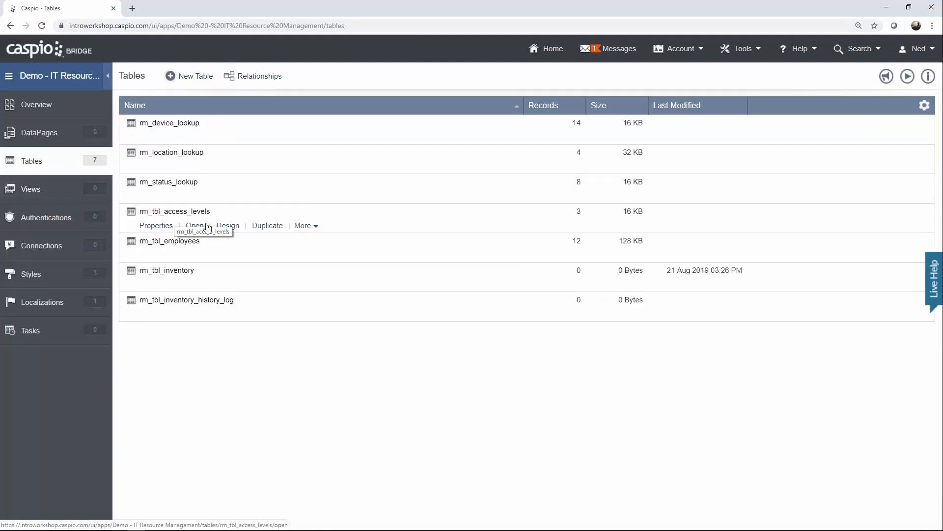
left_click(197, 226)
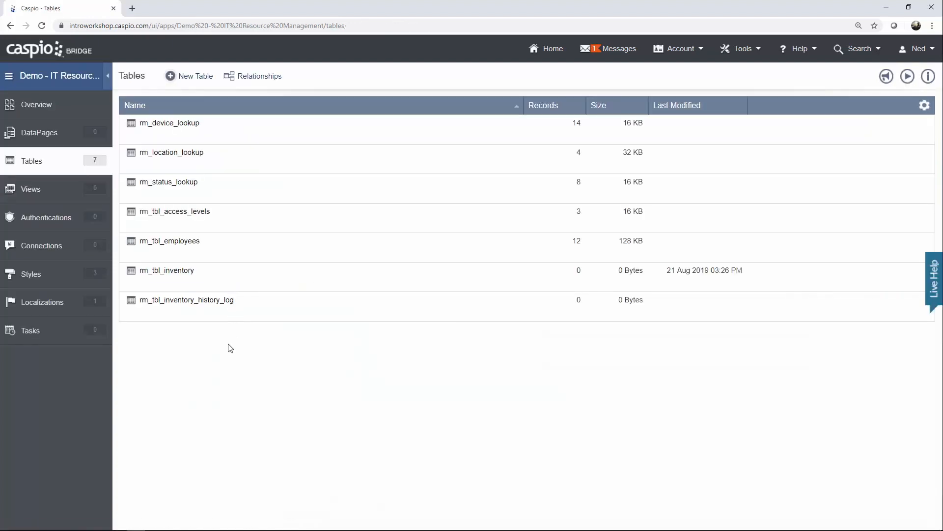
mouse_move(234, 347)
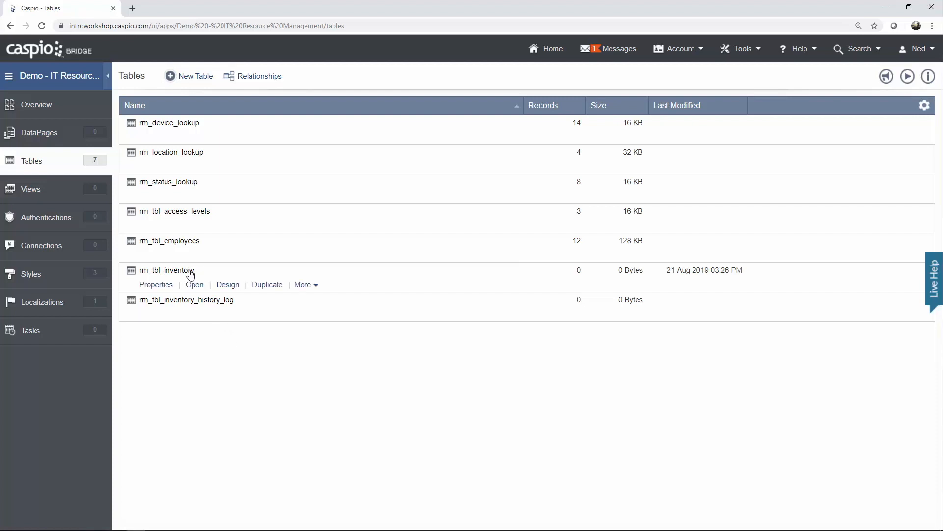
mouse_move(207, 303)
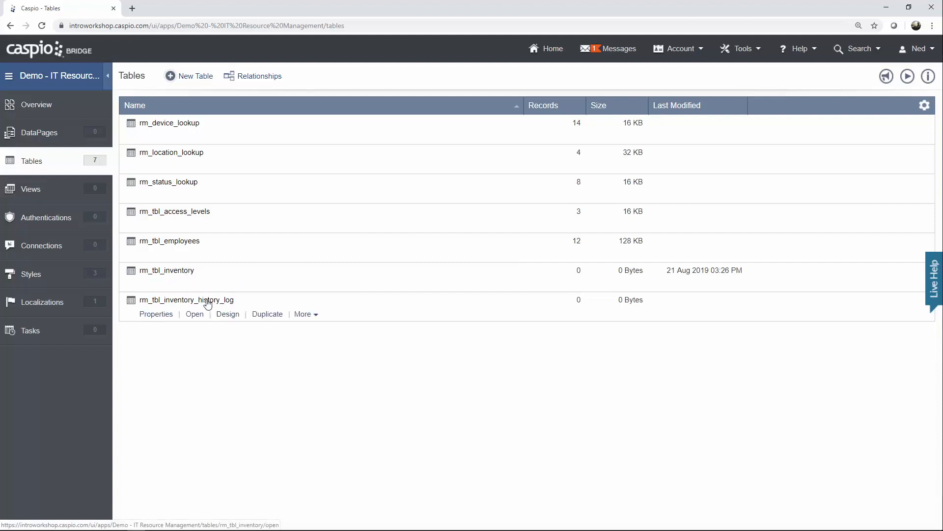
mouse_move(207, 301)
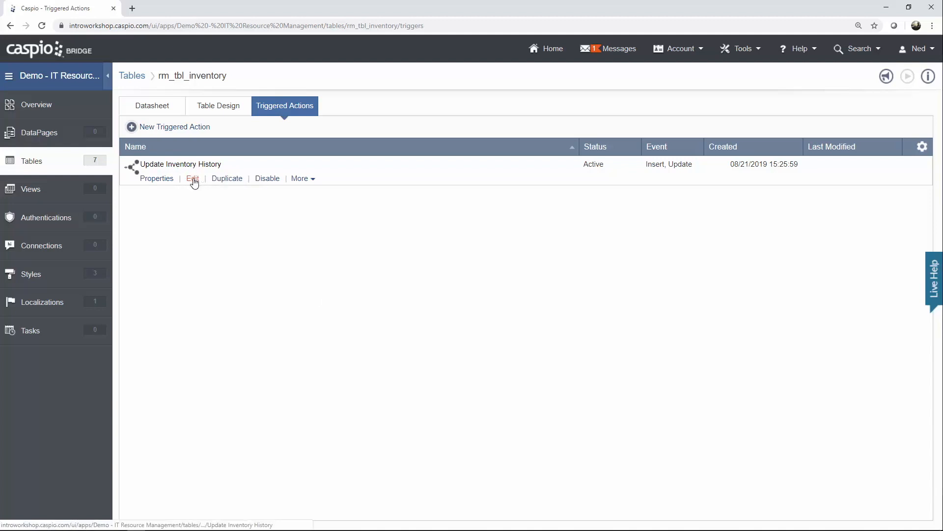
left_click(192, 178)
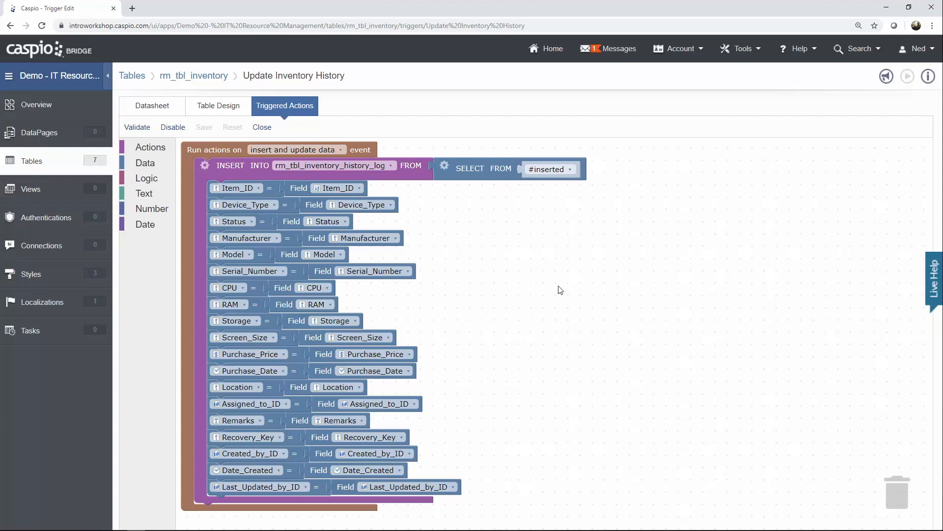
mouse_move(557, 286)
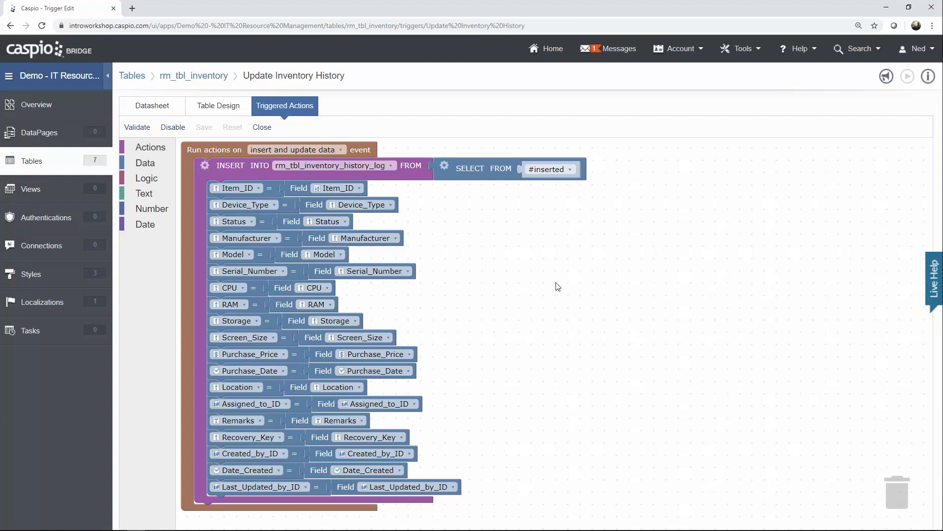
- Confirm the trigger runs on insert and update, save its changes and return to the tables
left_click(150, 147)
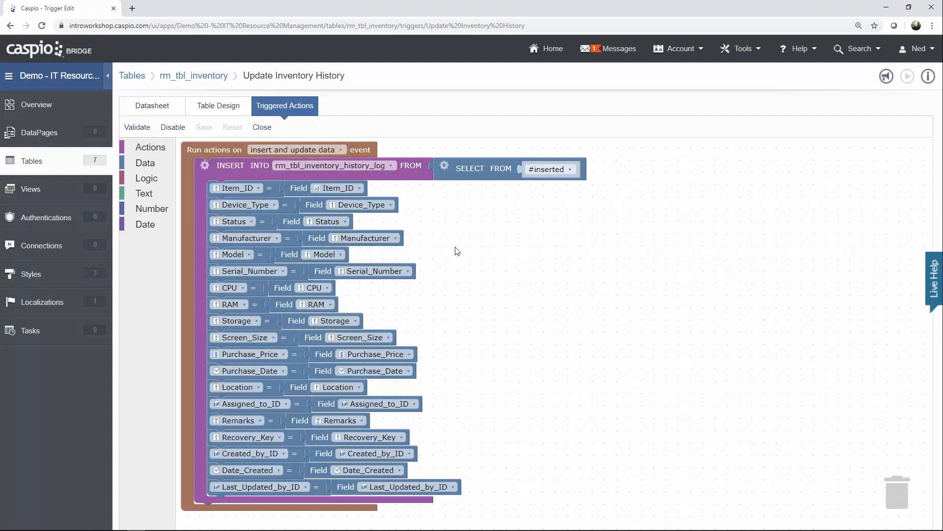
left_click(296, 149)
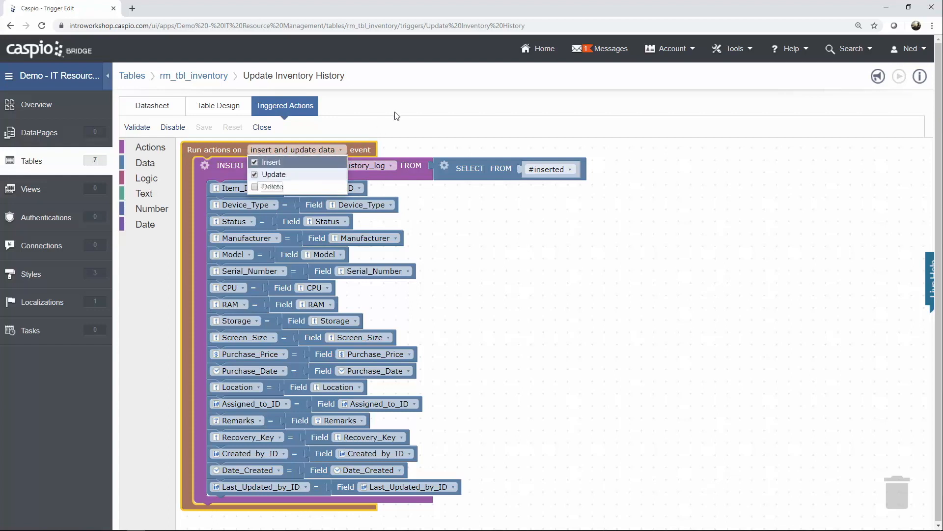
left_click(295, 149)
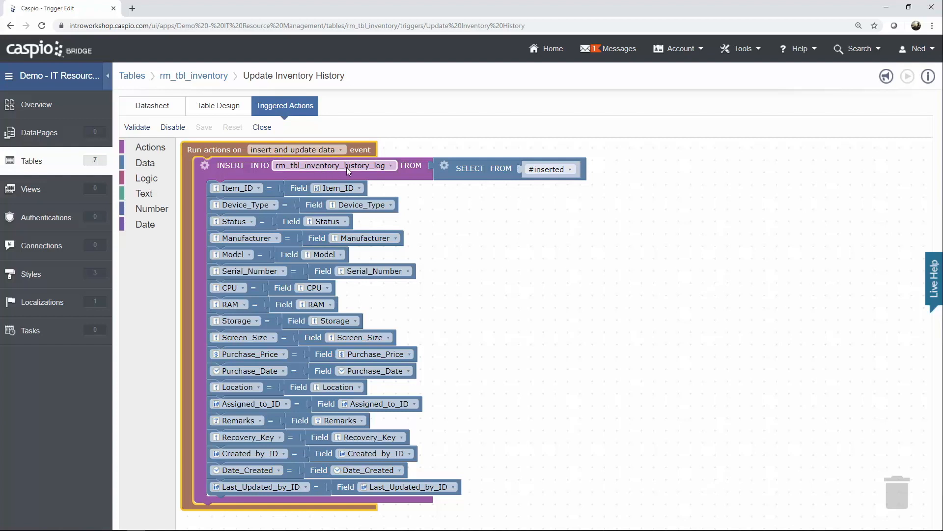
mouse_move(405, 159)
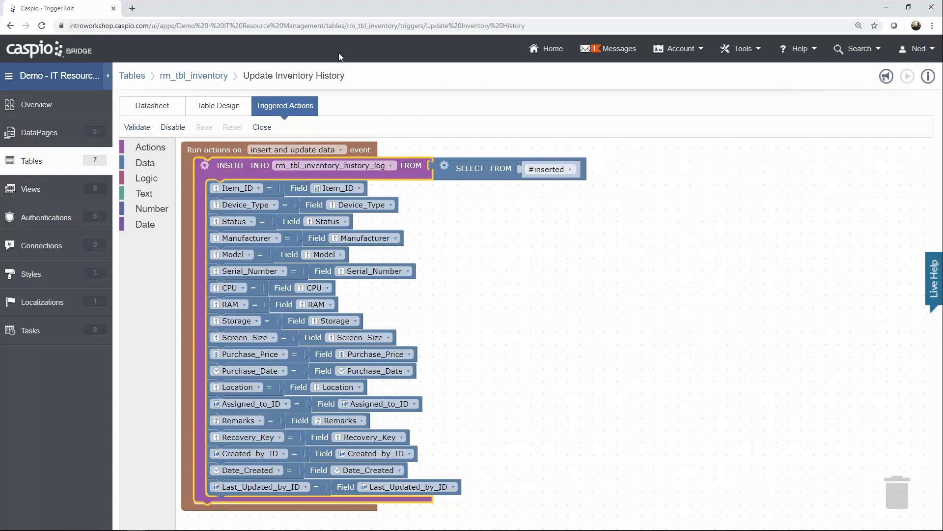
mouse_move(199, 91)
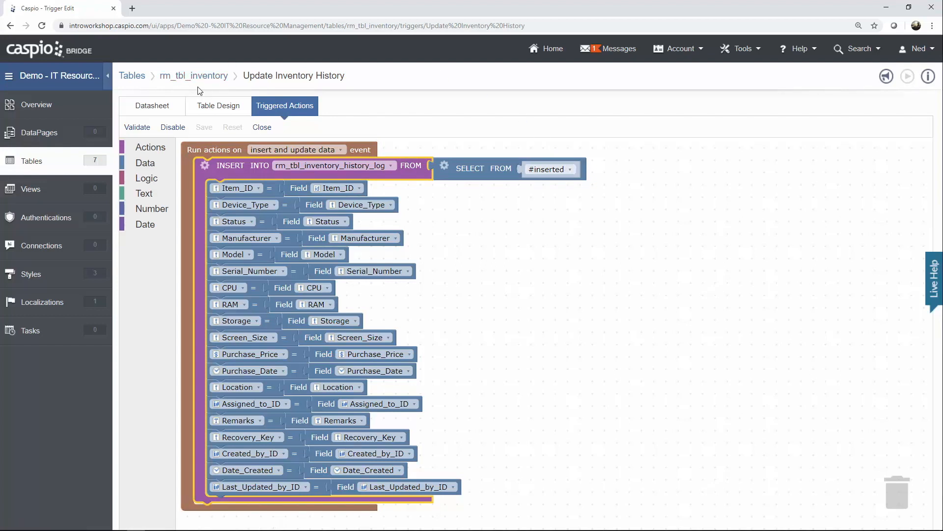
mouse_move(208, 90)
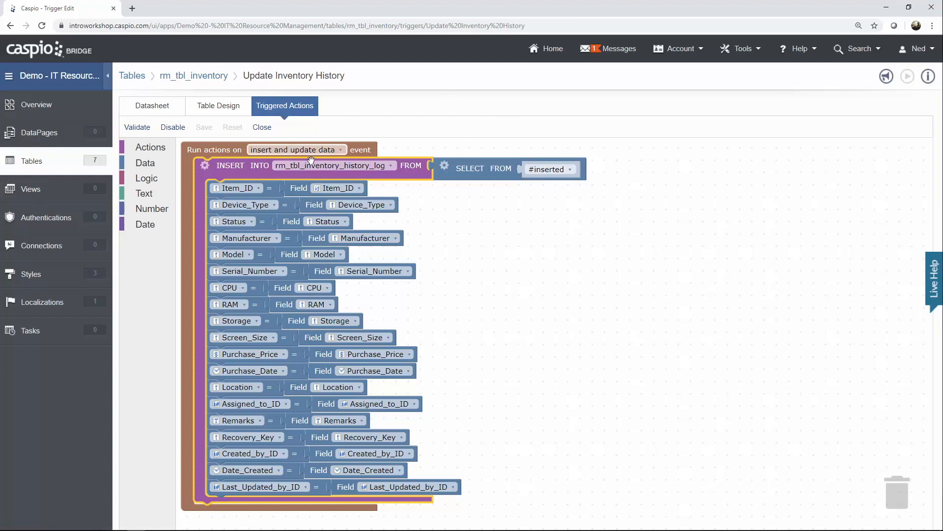
mouse_move(349, 169)
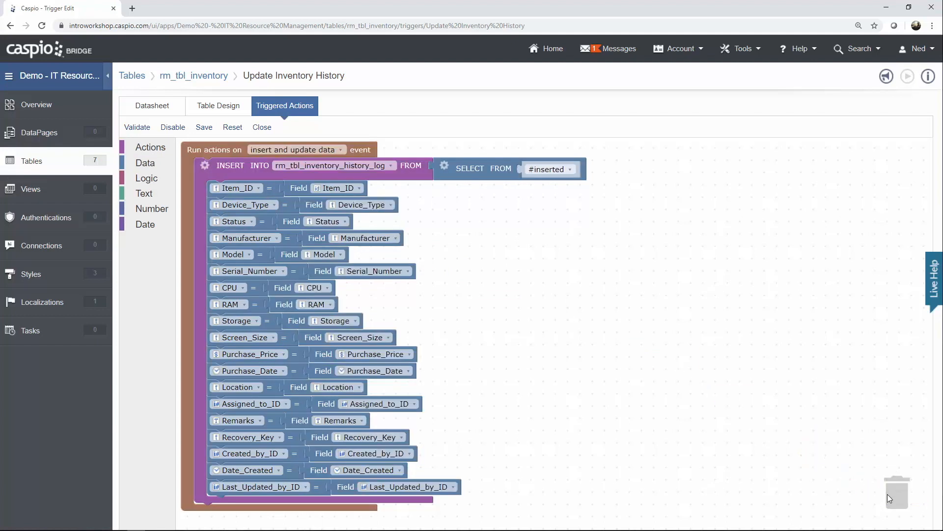
mouse_move(205, 127)
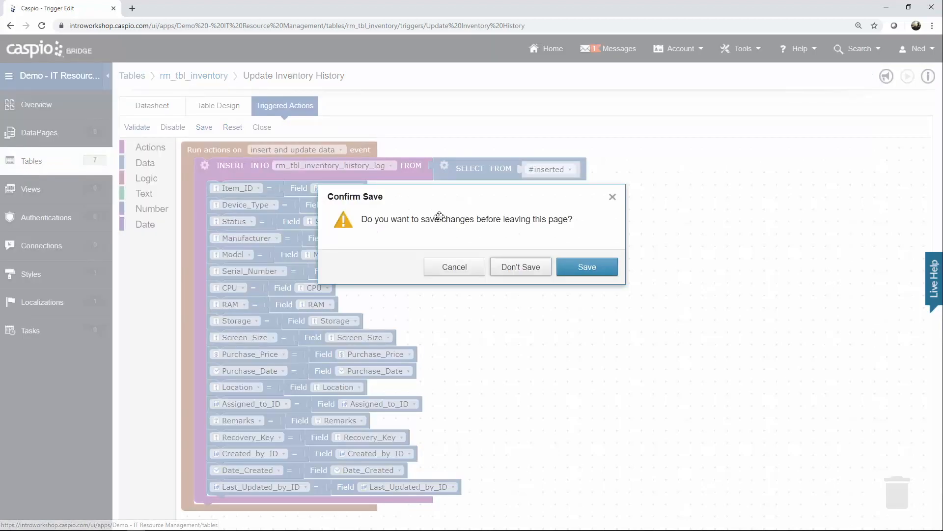
left_click(586, 267)
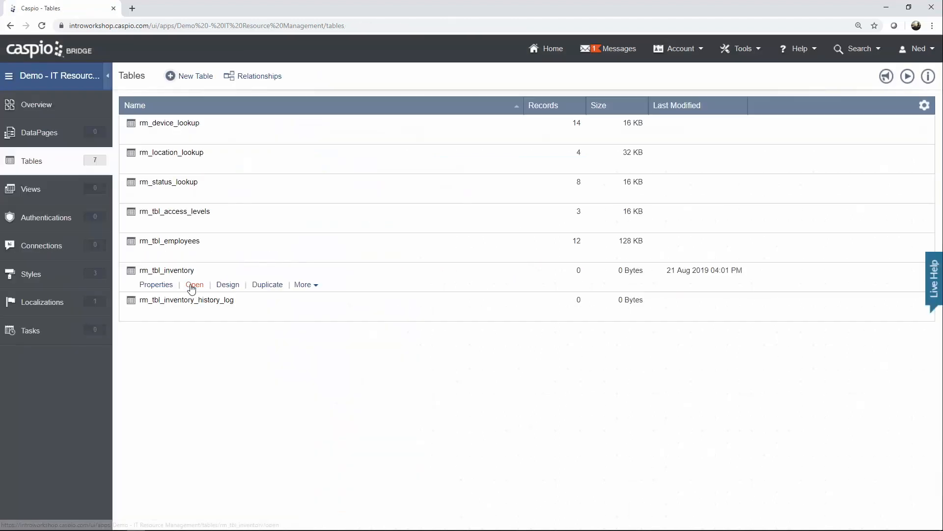
left_click(195, 285)
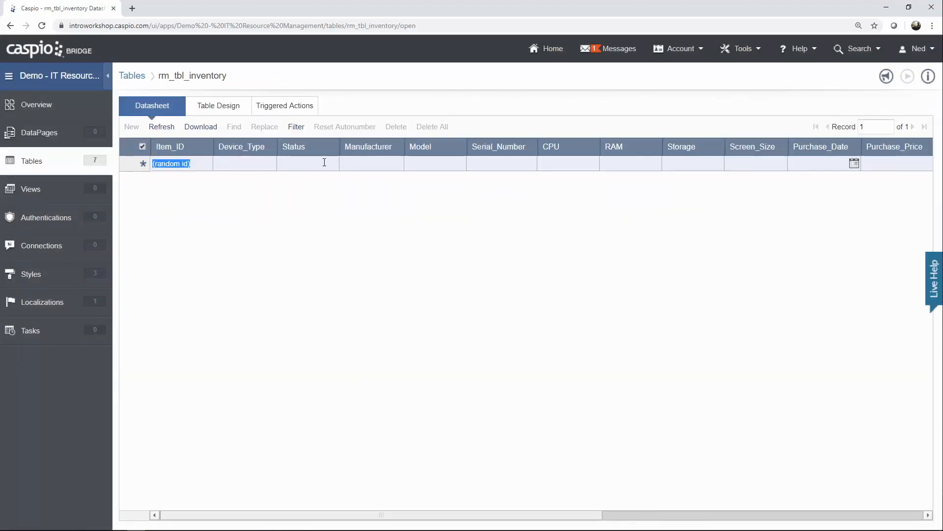
mouse_move(660, 163)
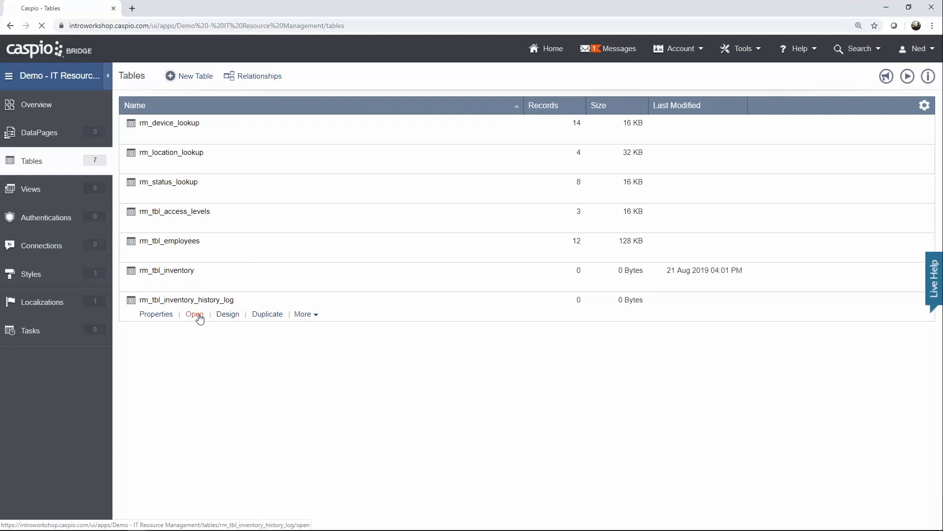
left_click(195, 314)
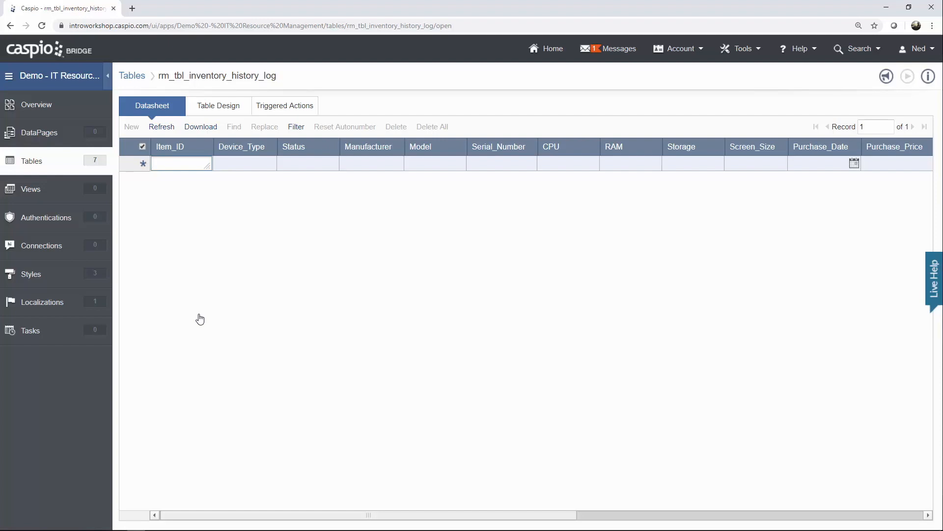
left_click(32, 161)
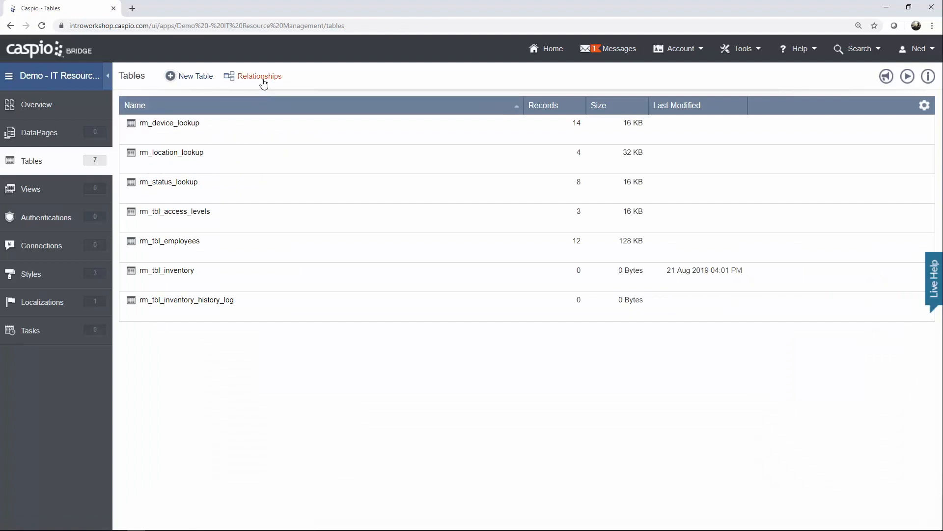
- Show the relationships diagram and tidy the employees, inventory and widened history log boxes
left_click(259, 75)
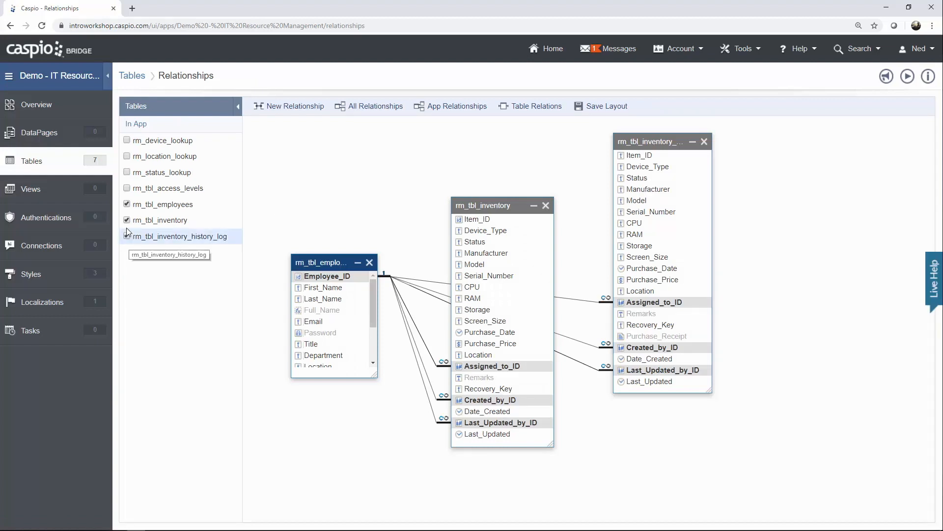
left_click(127, 236)
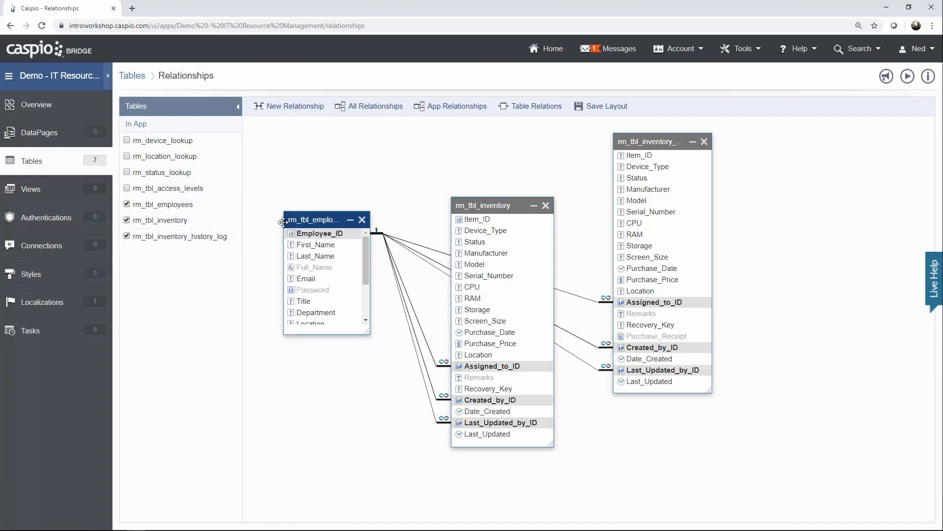
left_click_drag(312, 219, 281, 227)
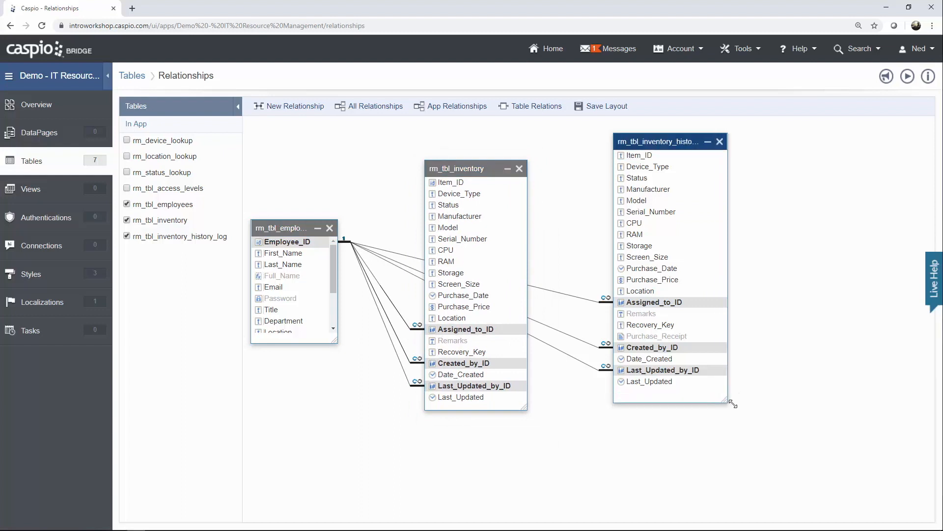
left_click_drag(734, 404, 762, 409)
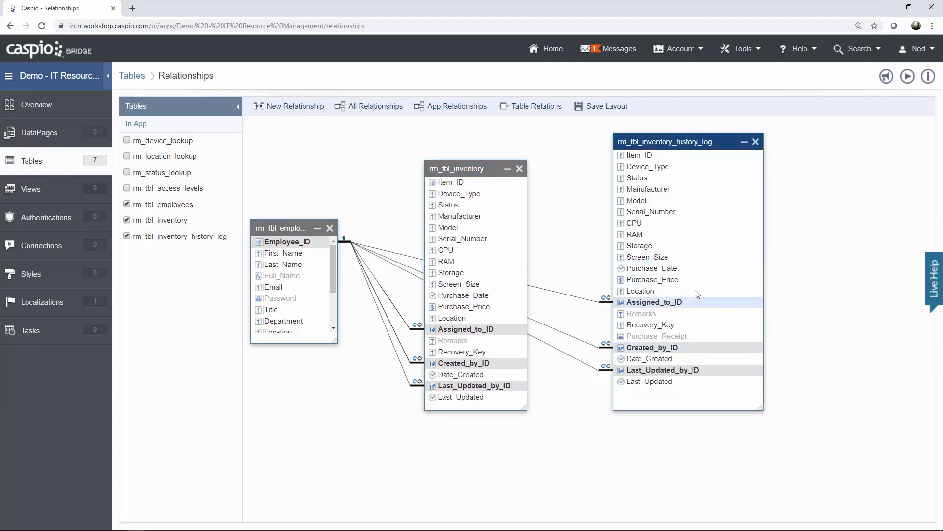
mouse_move(423, 255)
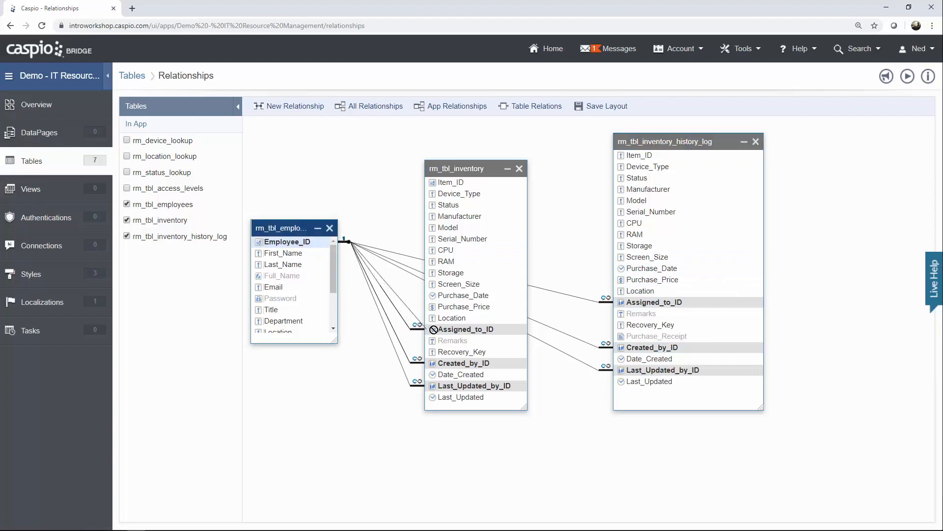
mouse_move(437, 328)
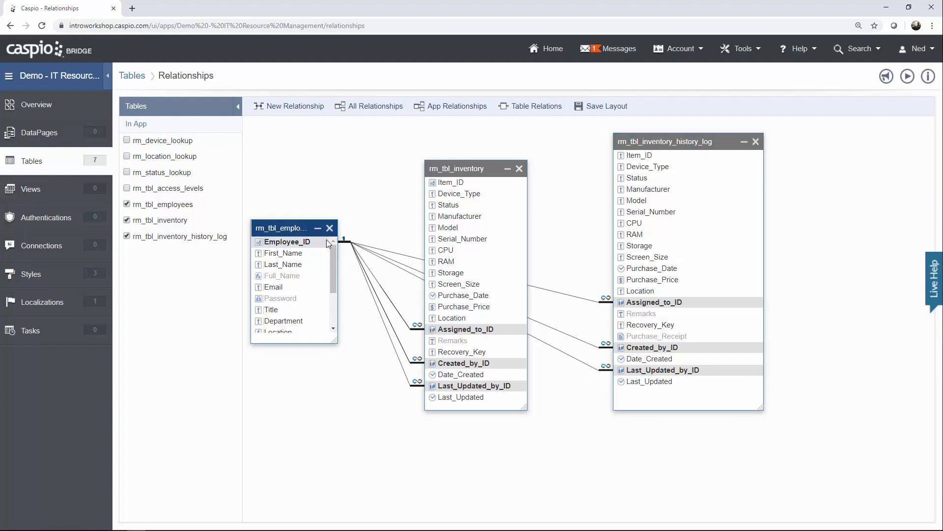
mouse_move(322, 246)
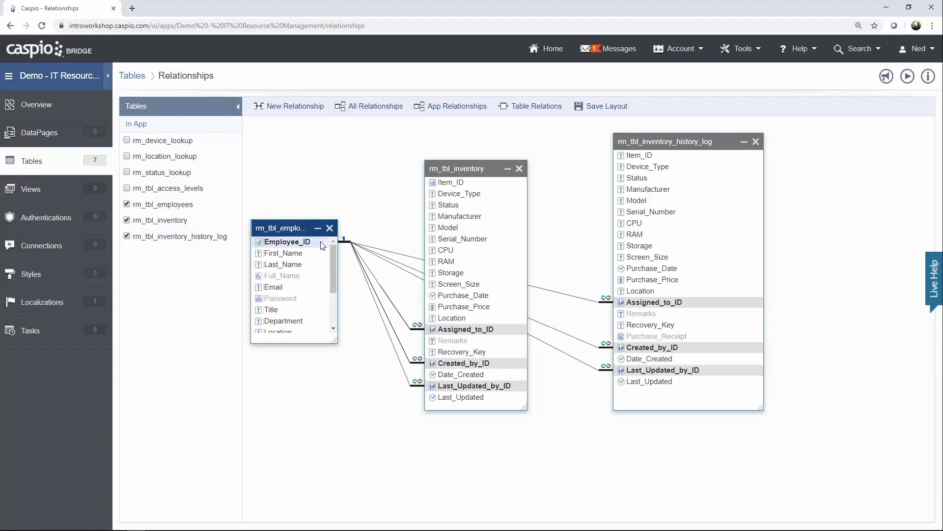
mouse_move(377, 290)
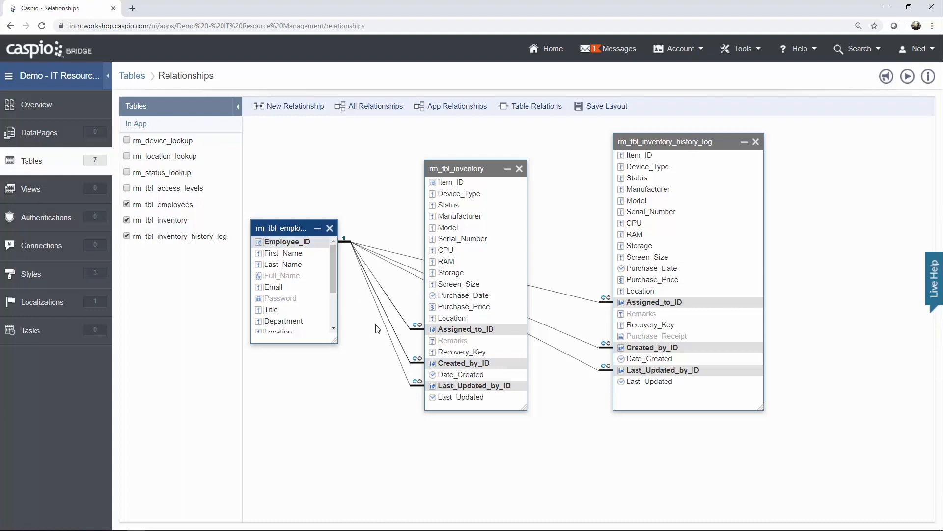
mouse_move(421, 392)
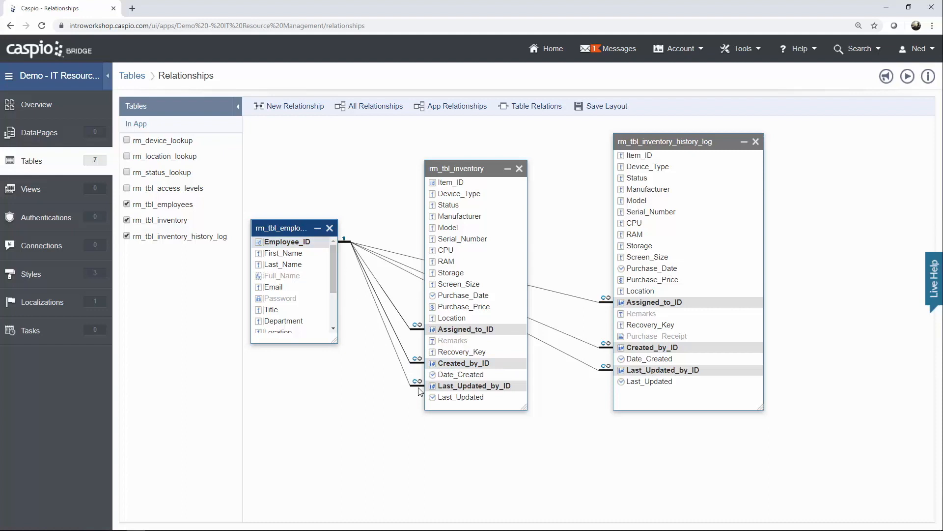
mouse_move(342, 250)
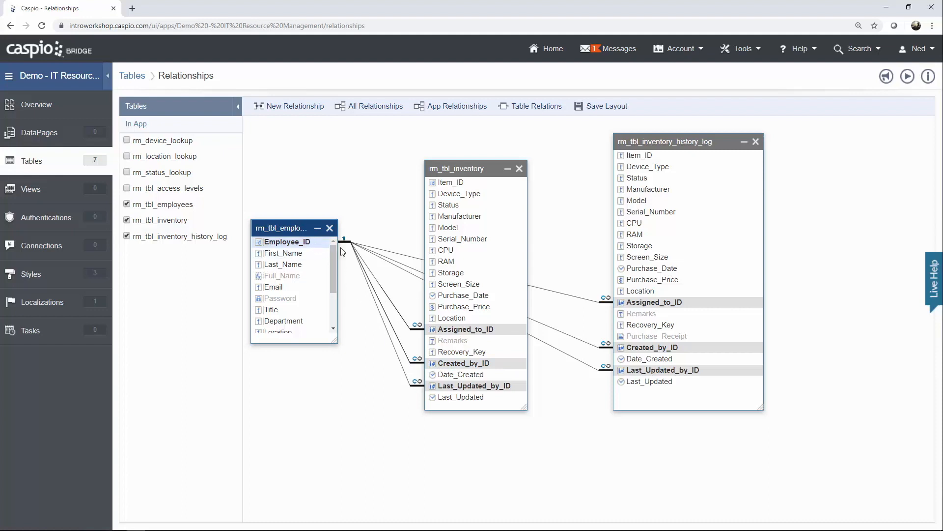
mouse_move(423, 394)
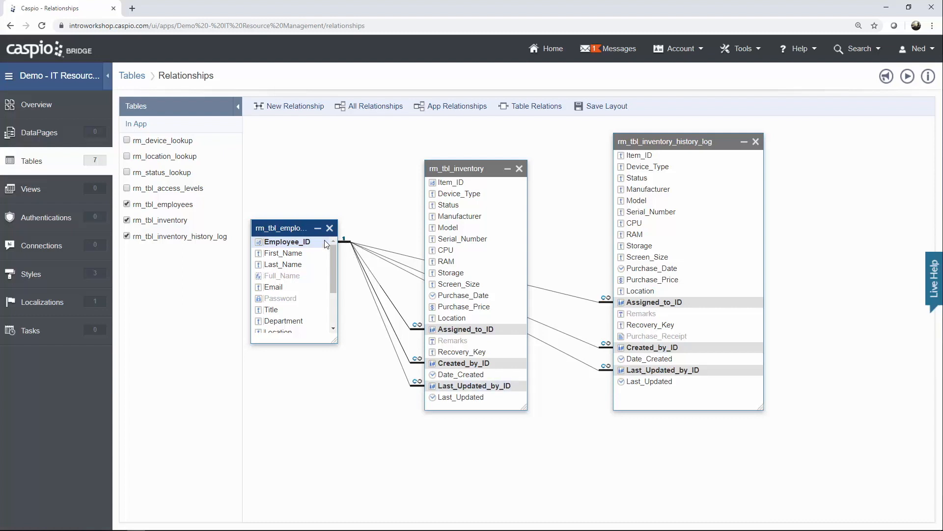
mouse_move(370, 250)
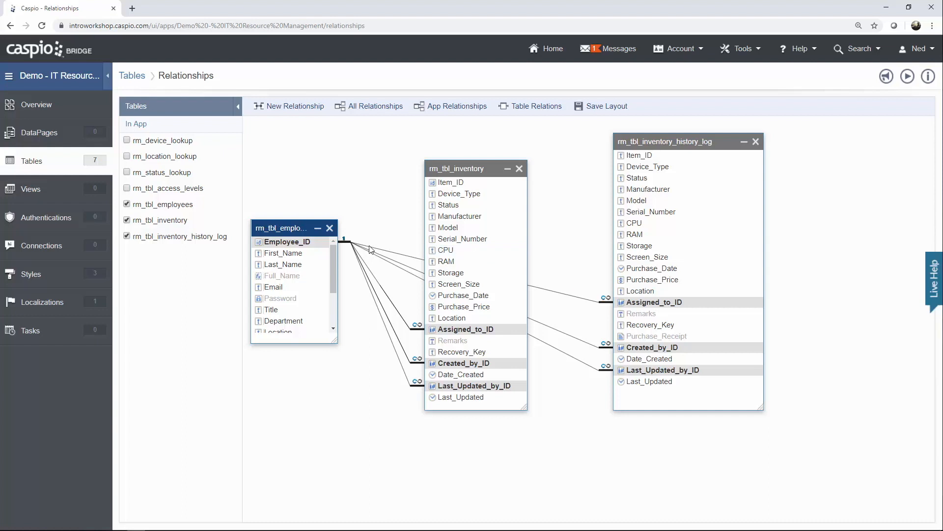
mouse_move(586, 368)
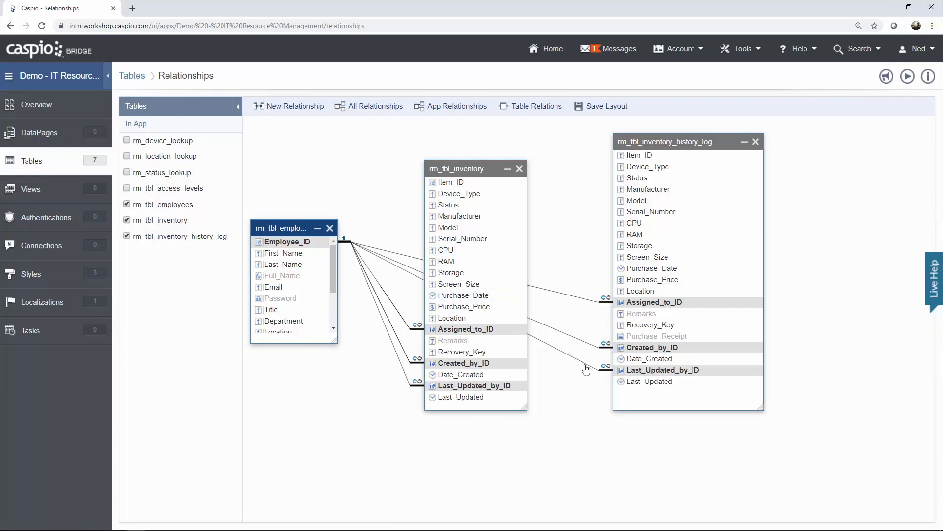
mouse_move(586, 450)
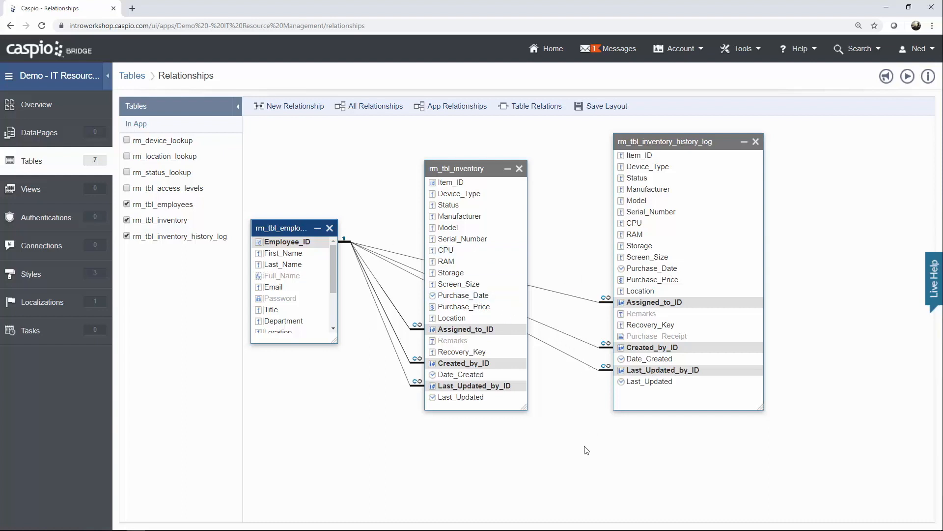